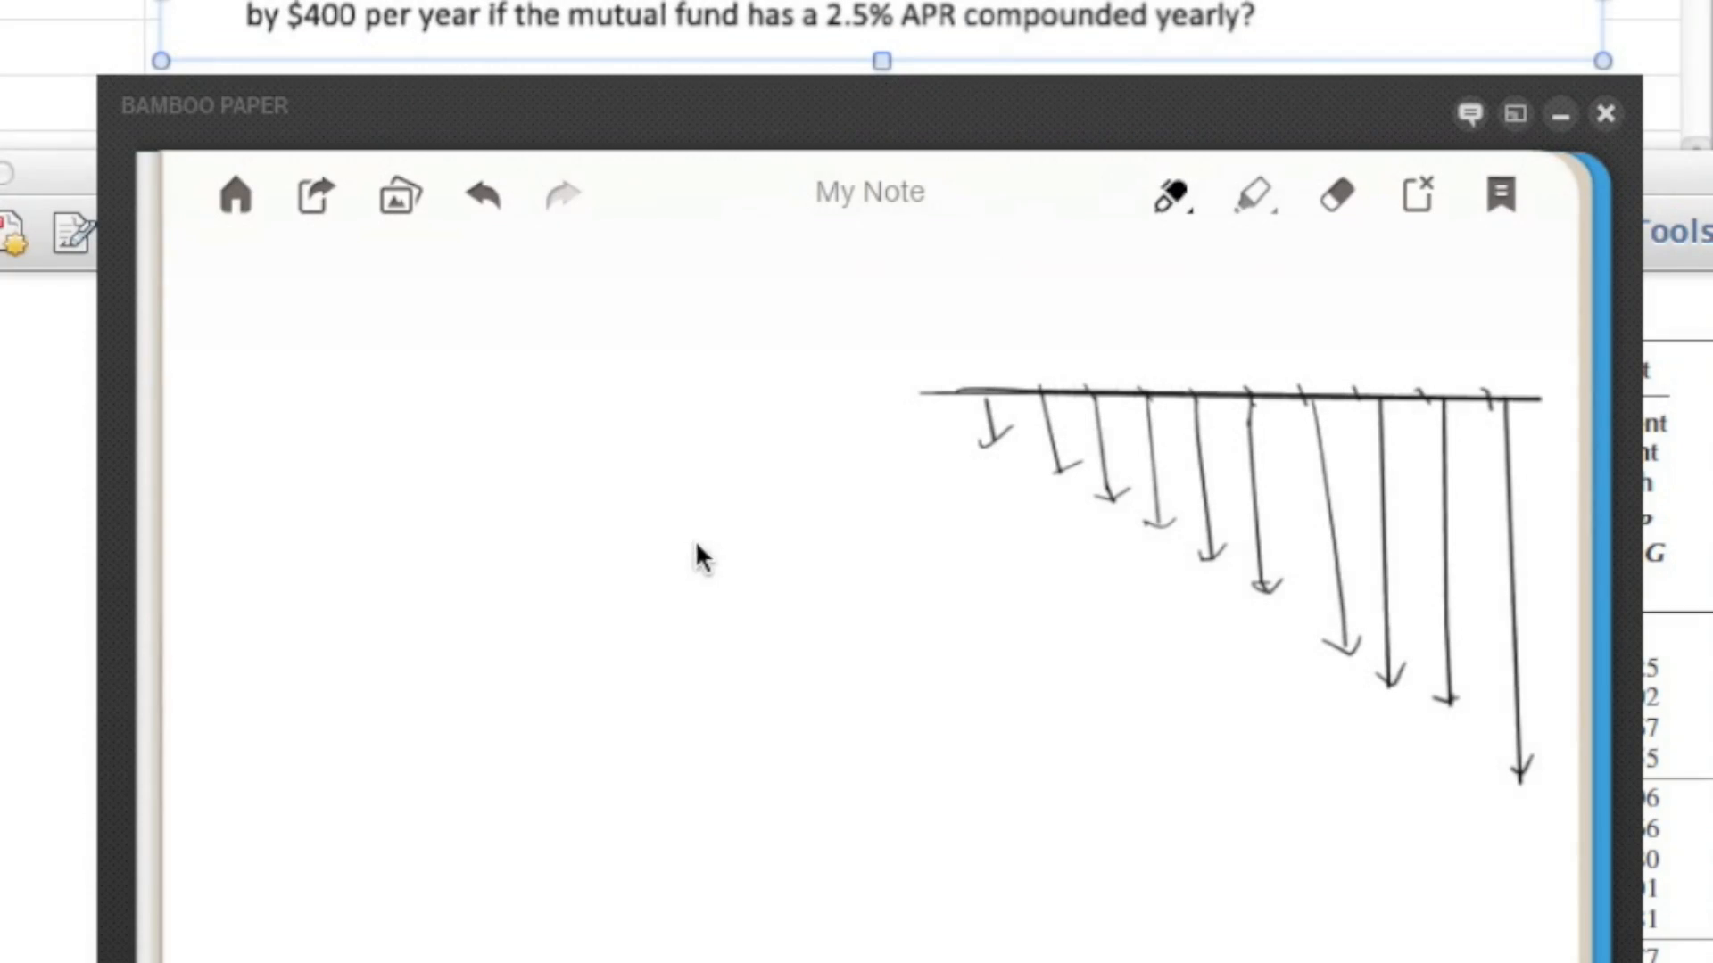
mouse_move(683, 595)
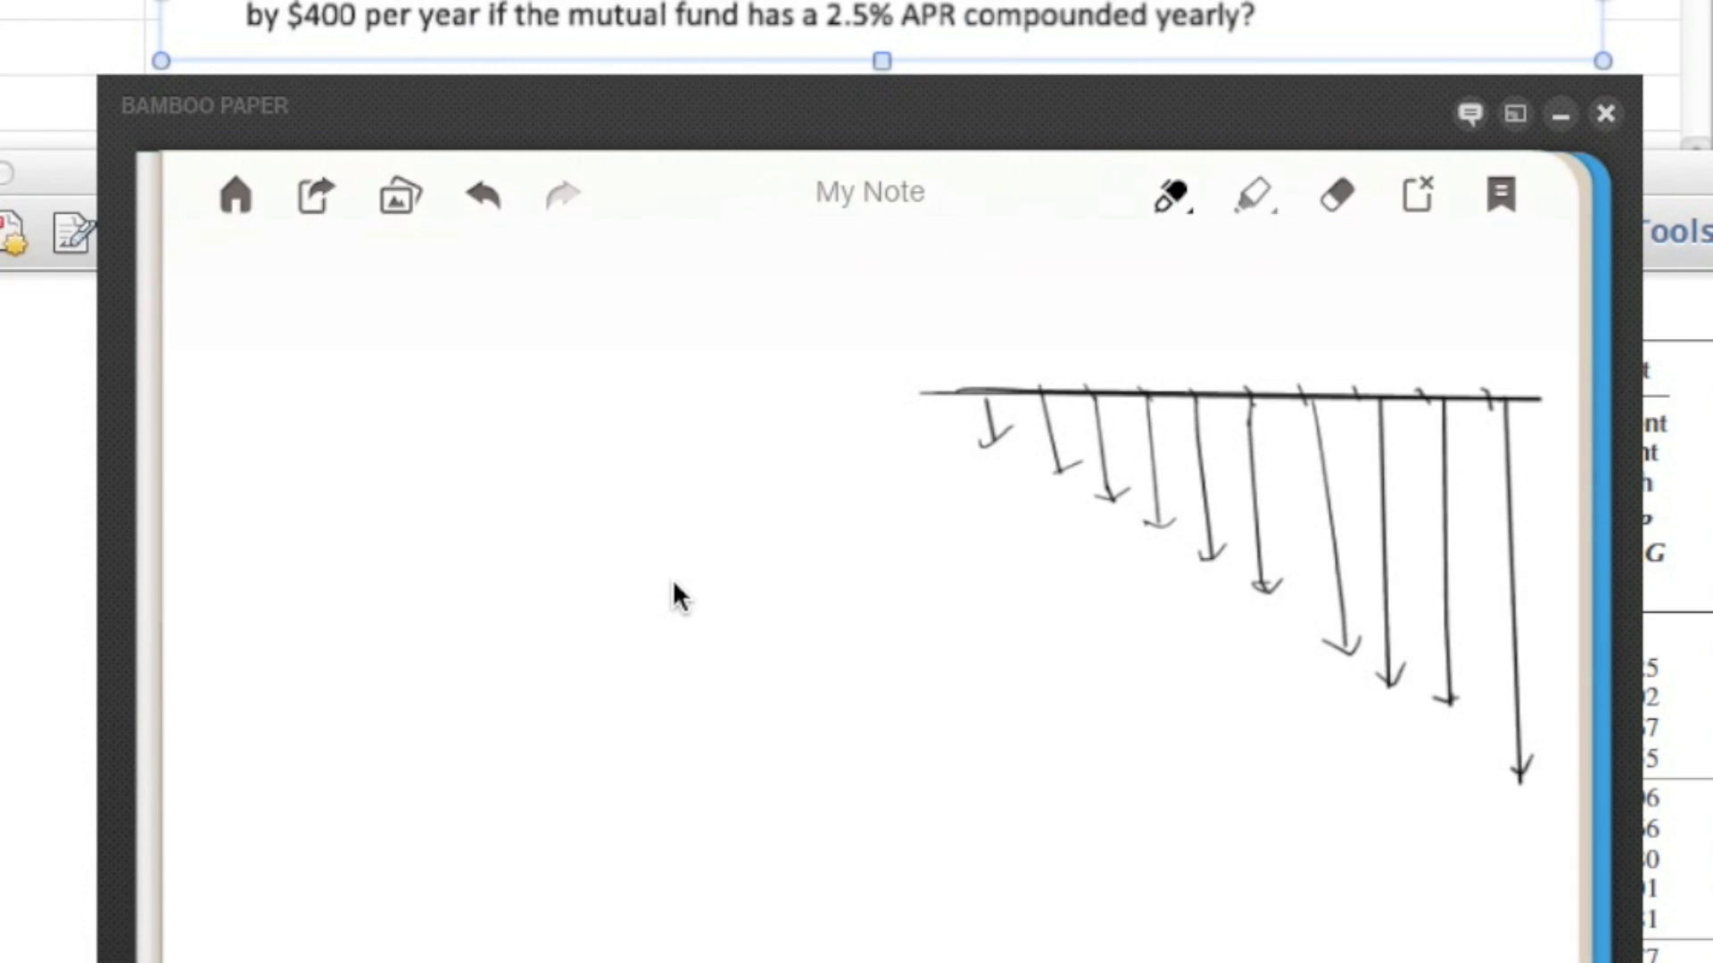
mouse_move(721, 525)
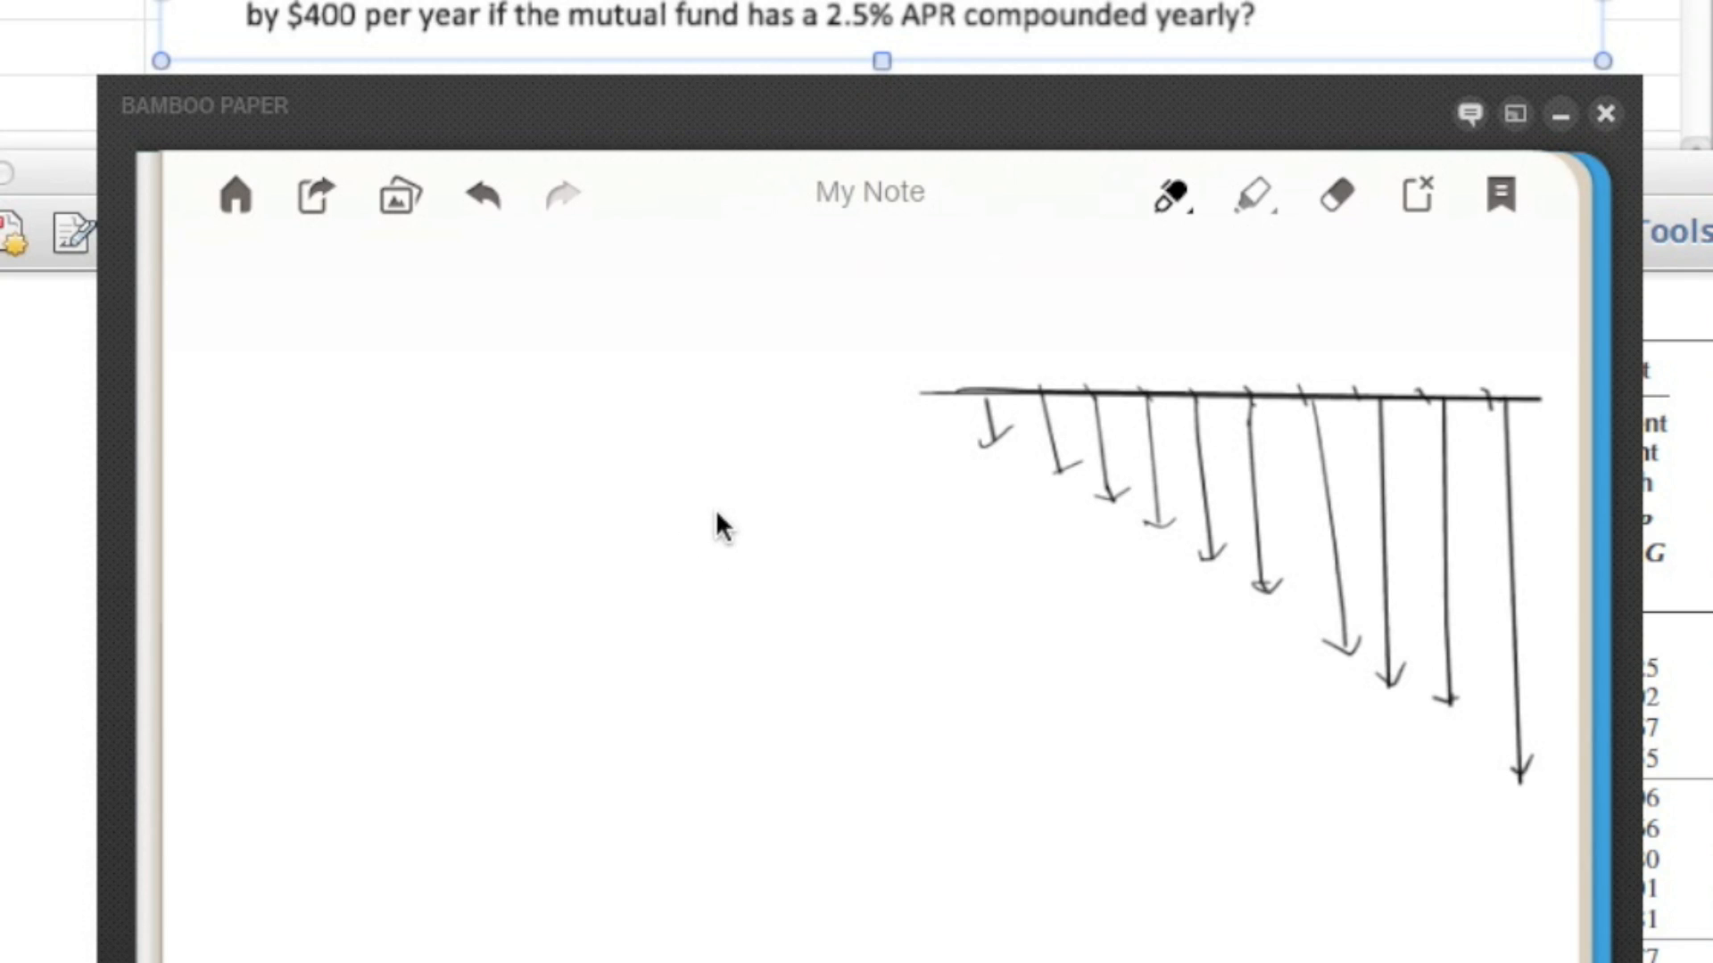
mouse_move(730, 536)
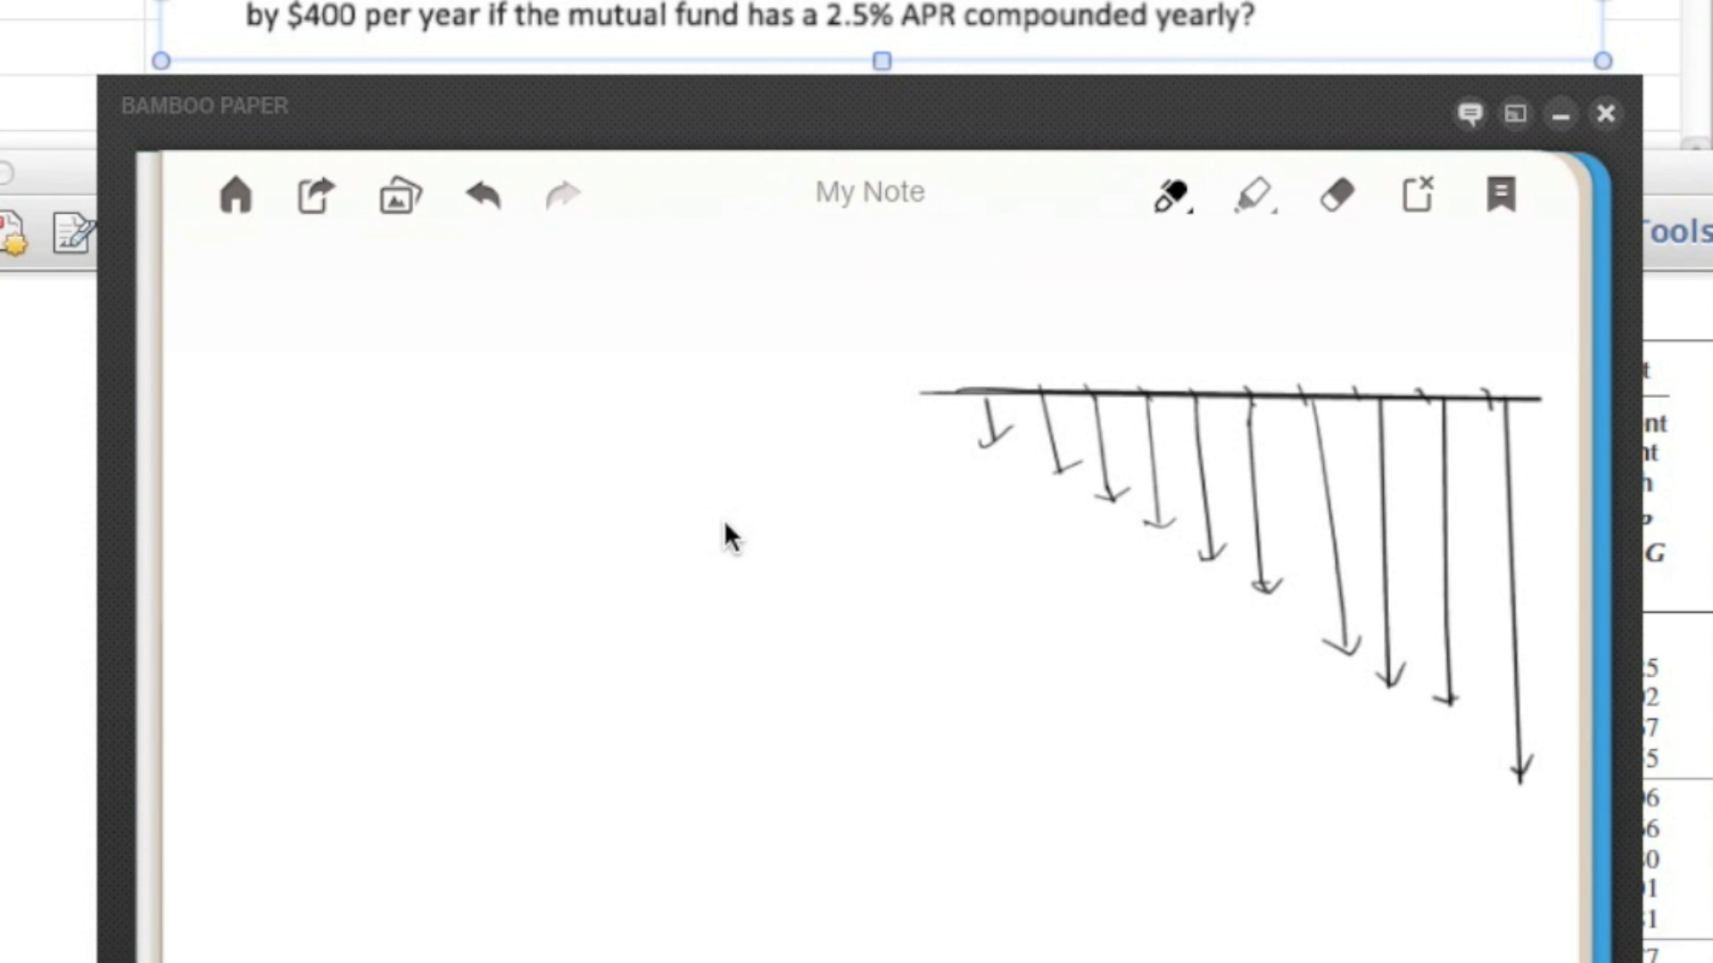
mouse_move(835, 492)
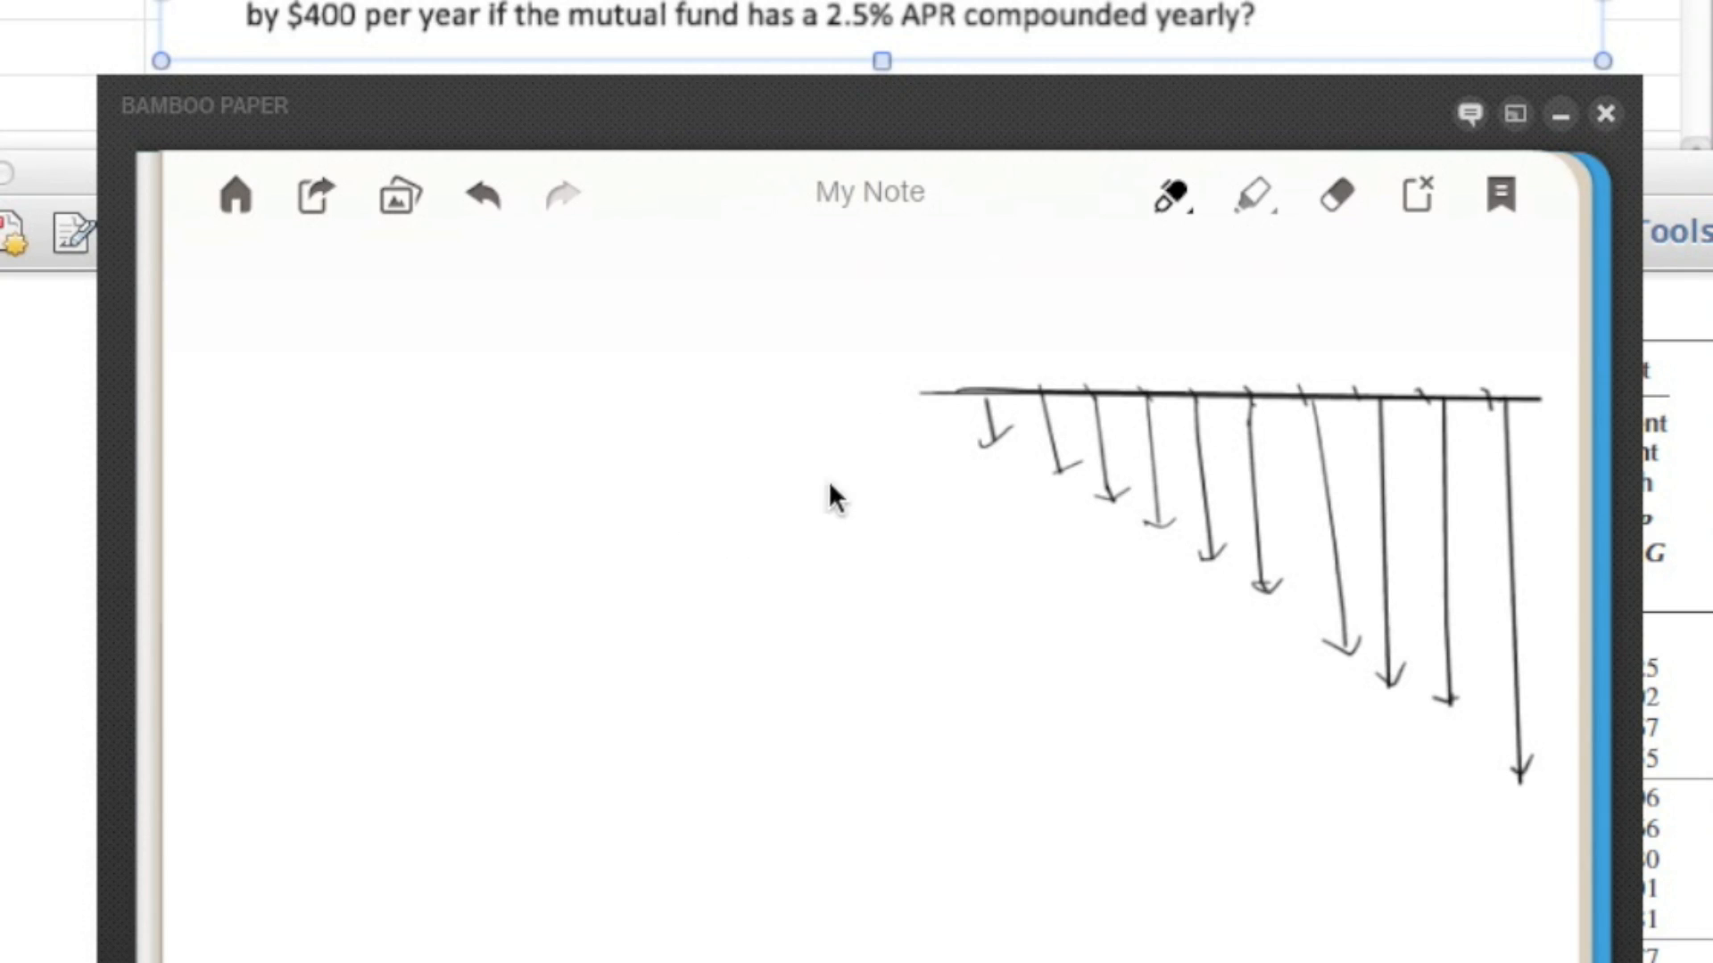
mouse_move(880, 459)
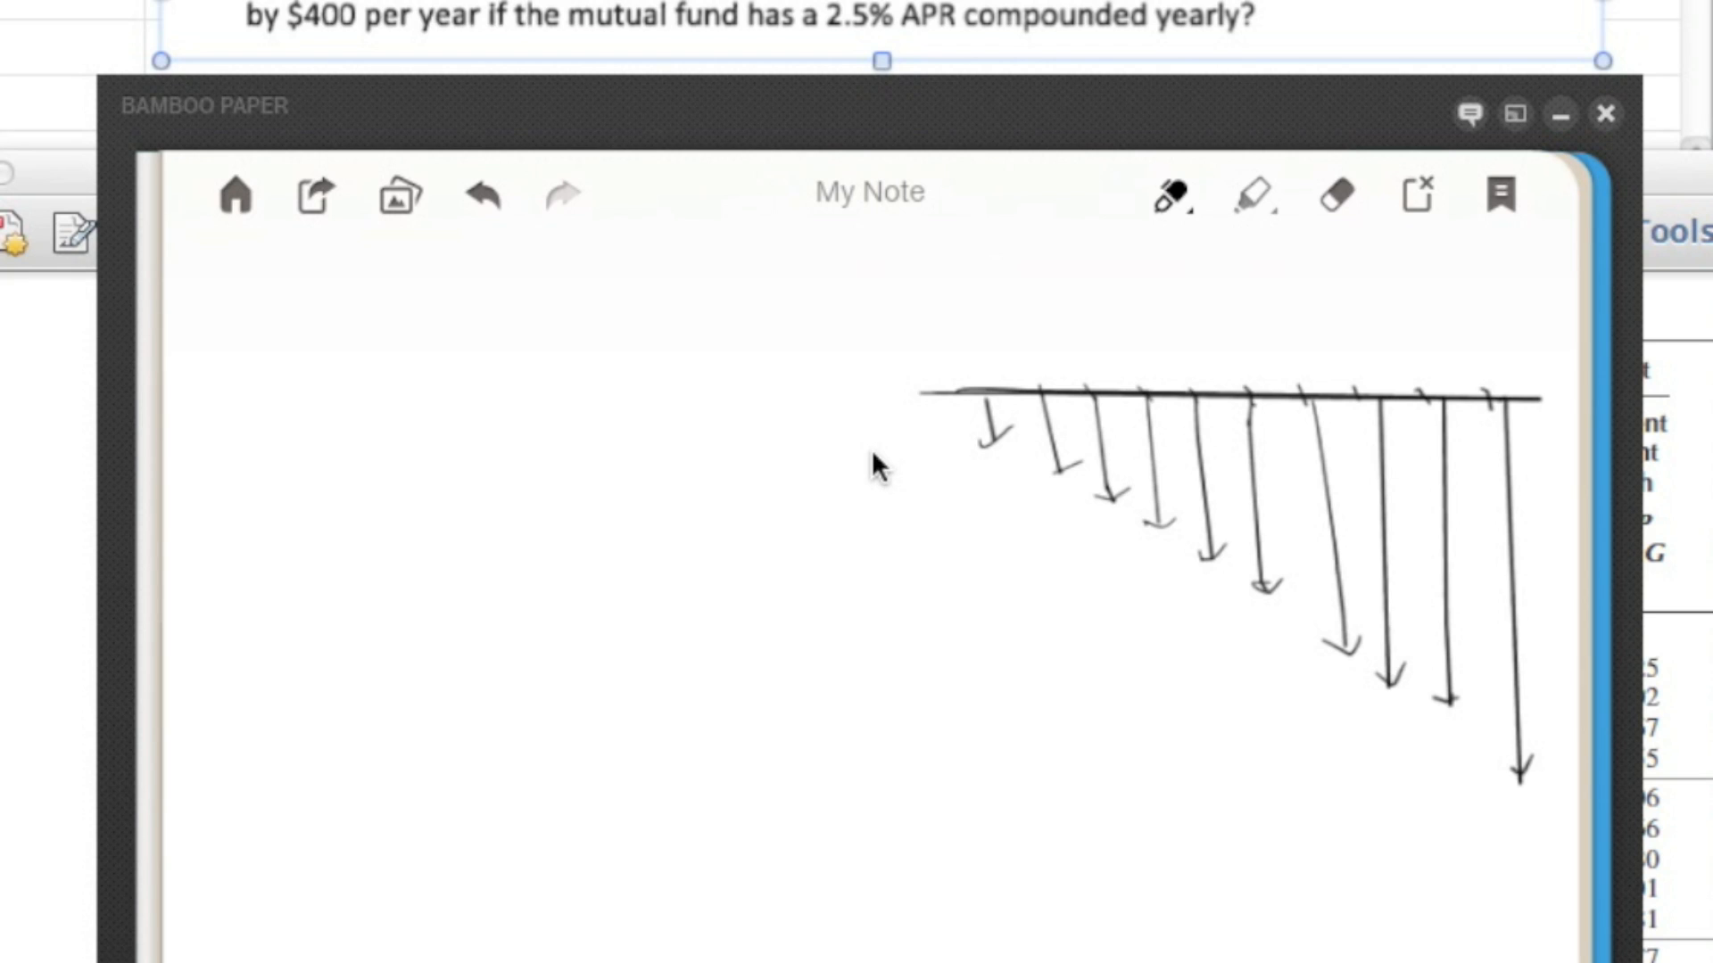
mouse_move(858, 486)
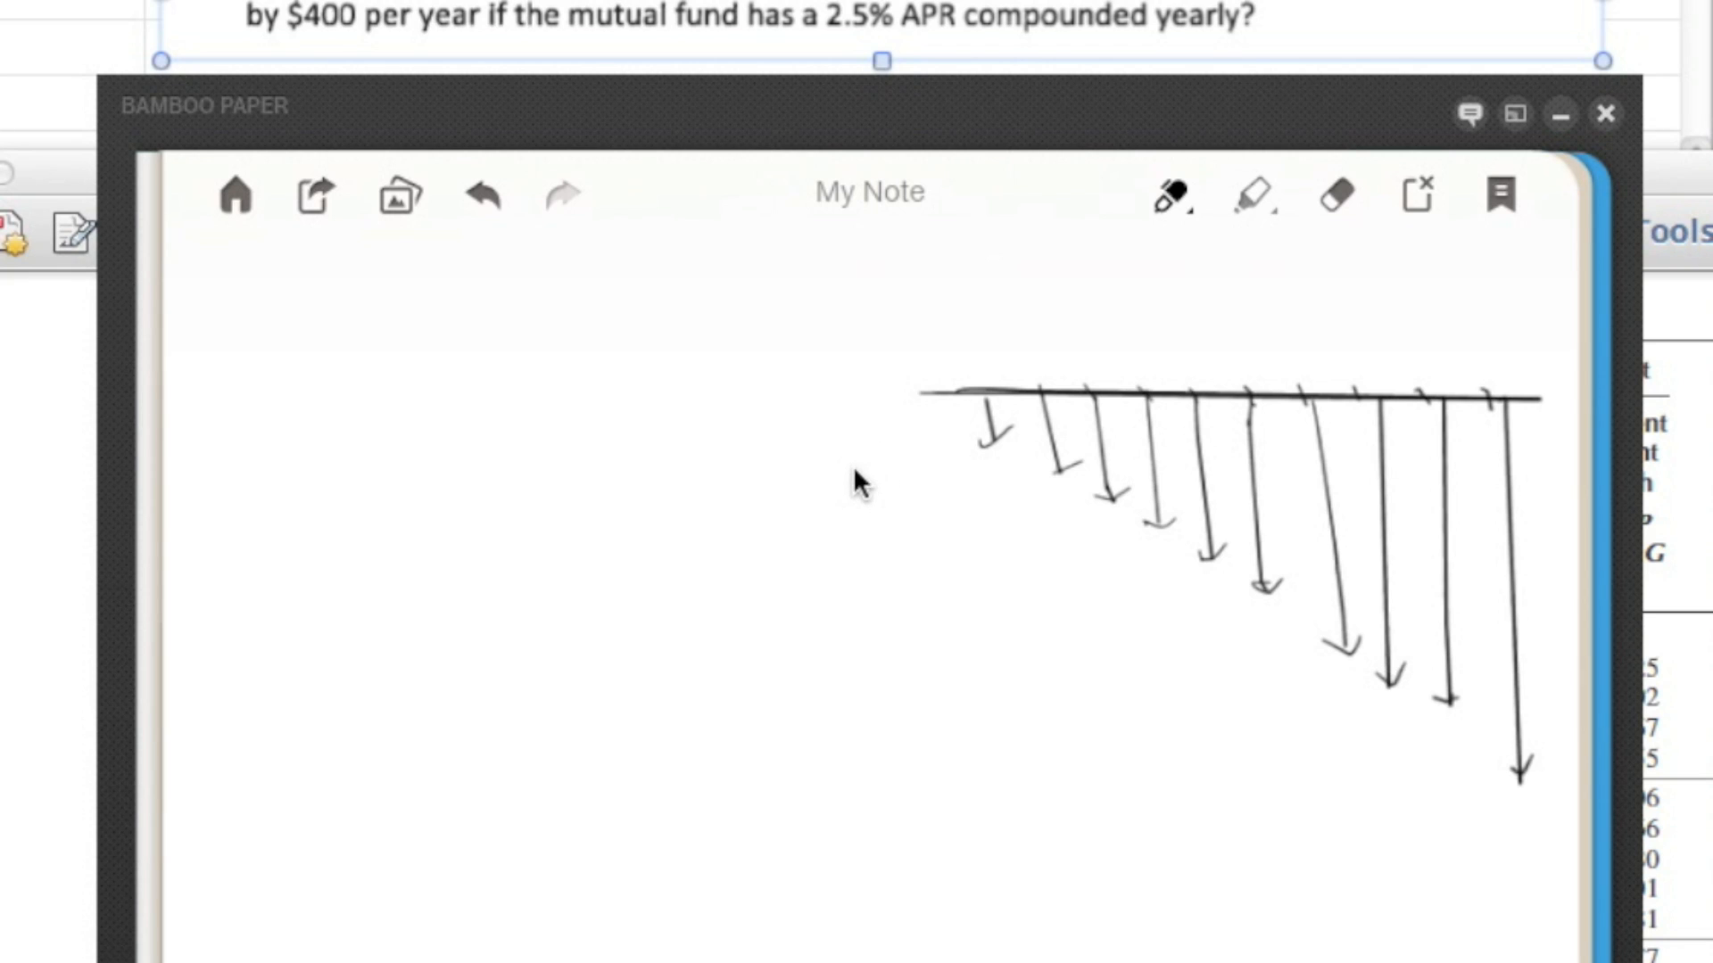
mouse_move(970, 377)
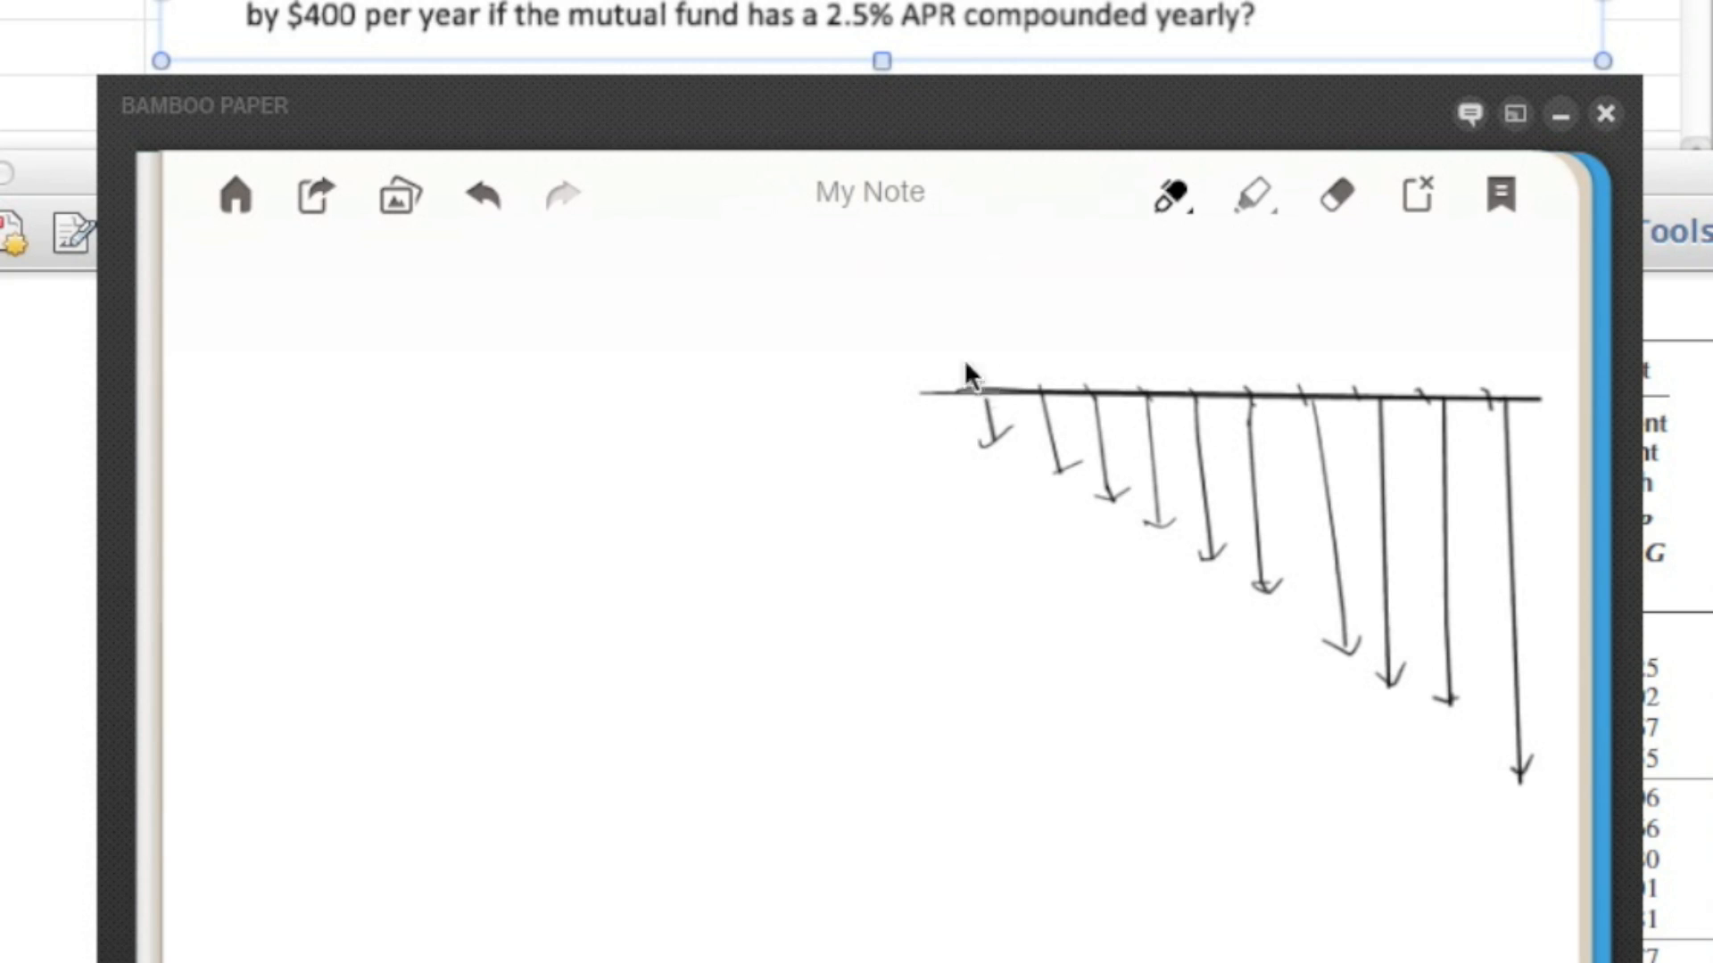
mouse_move(1065, 30)
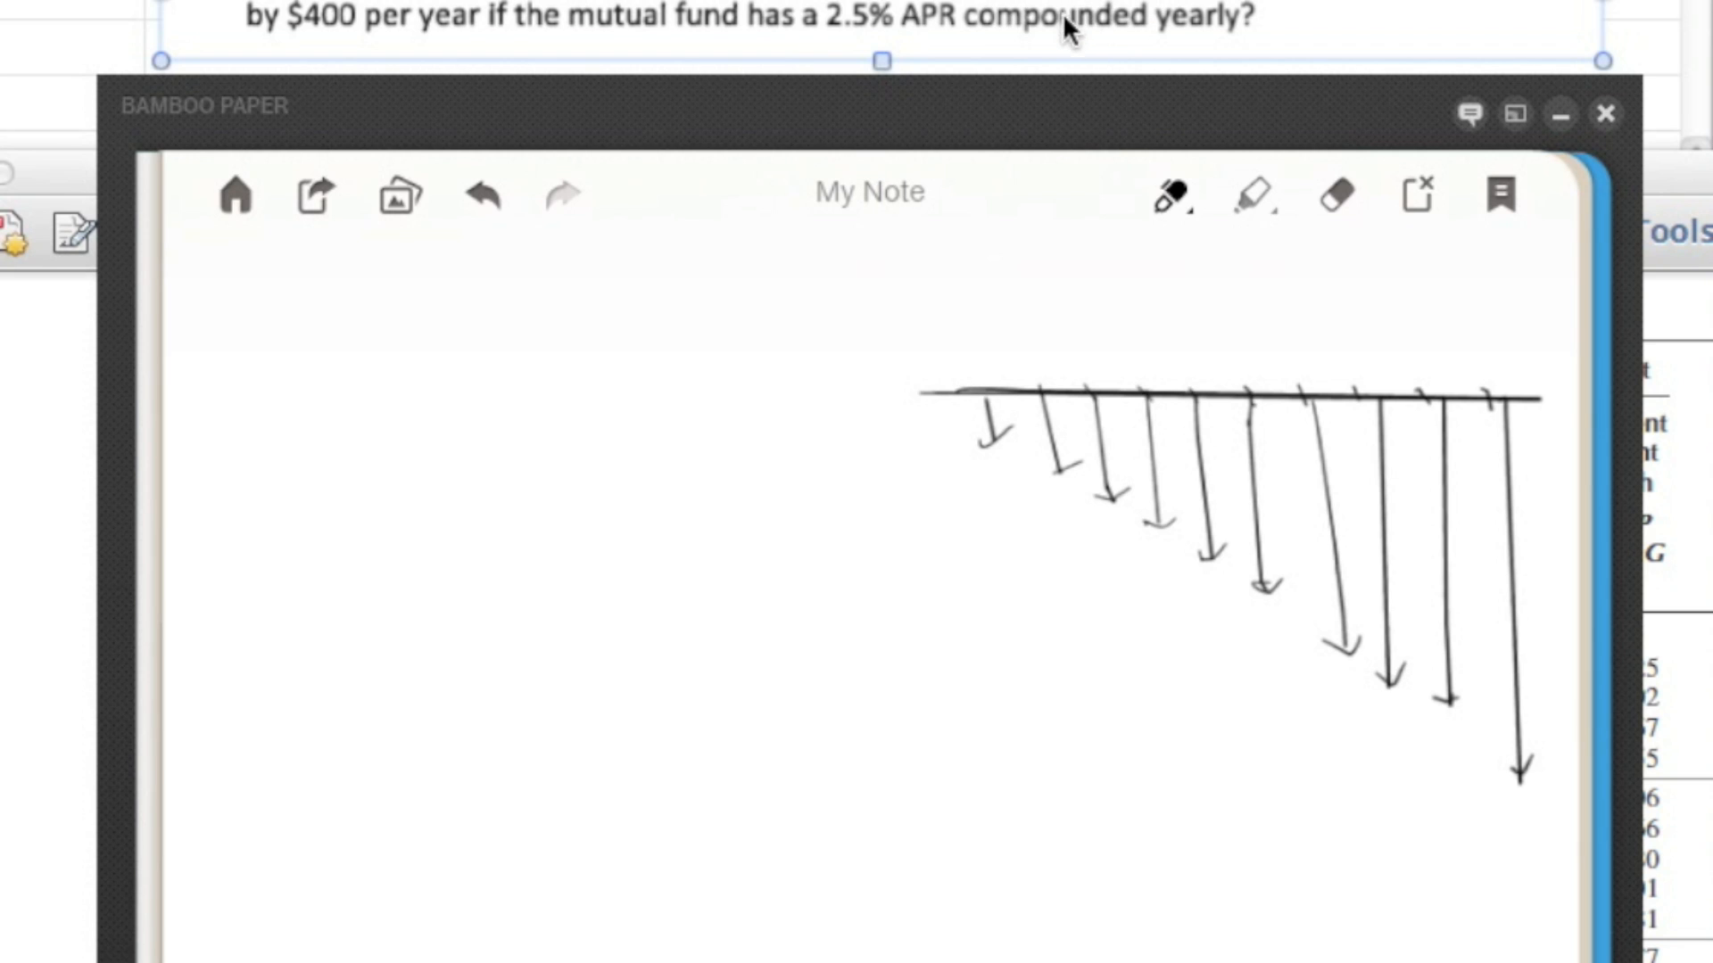
mouse_move(1098, 20)
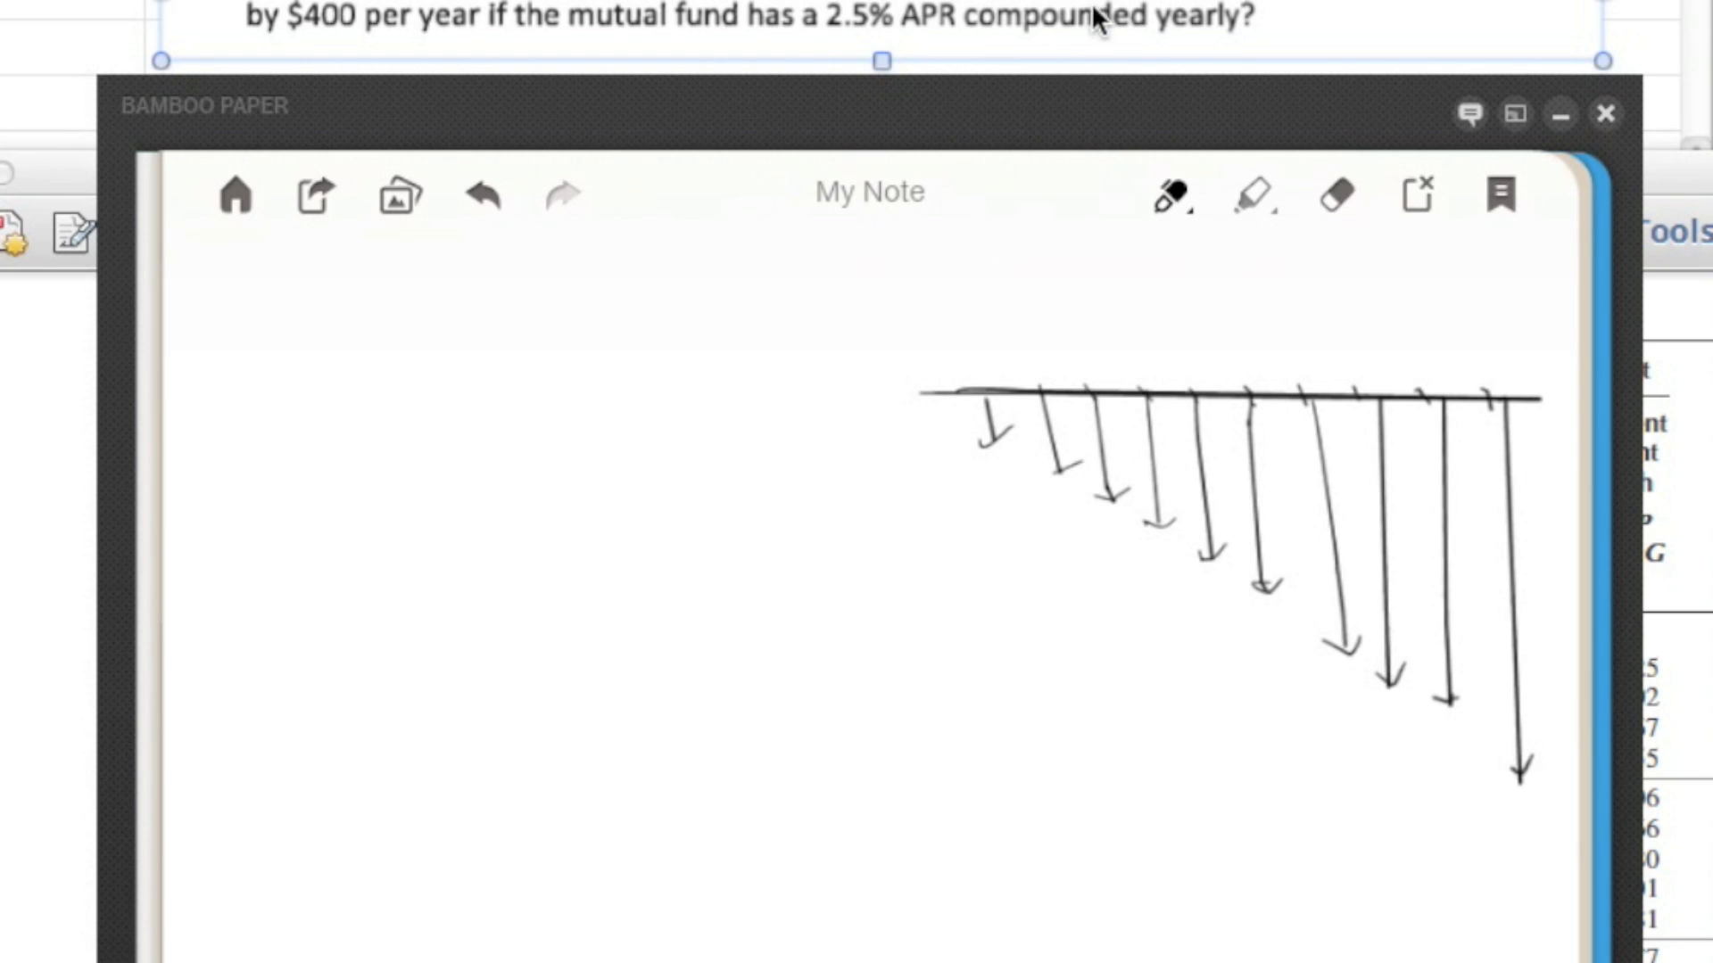
mouse_move(1081, 33)
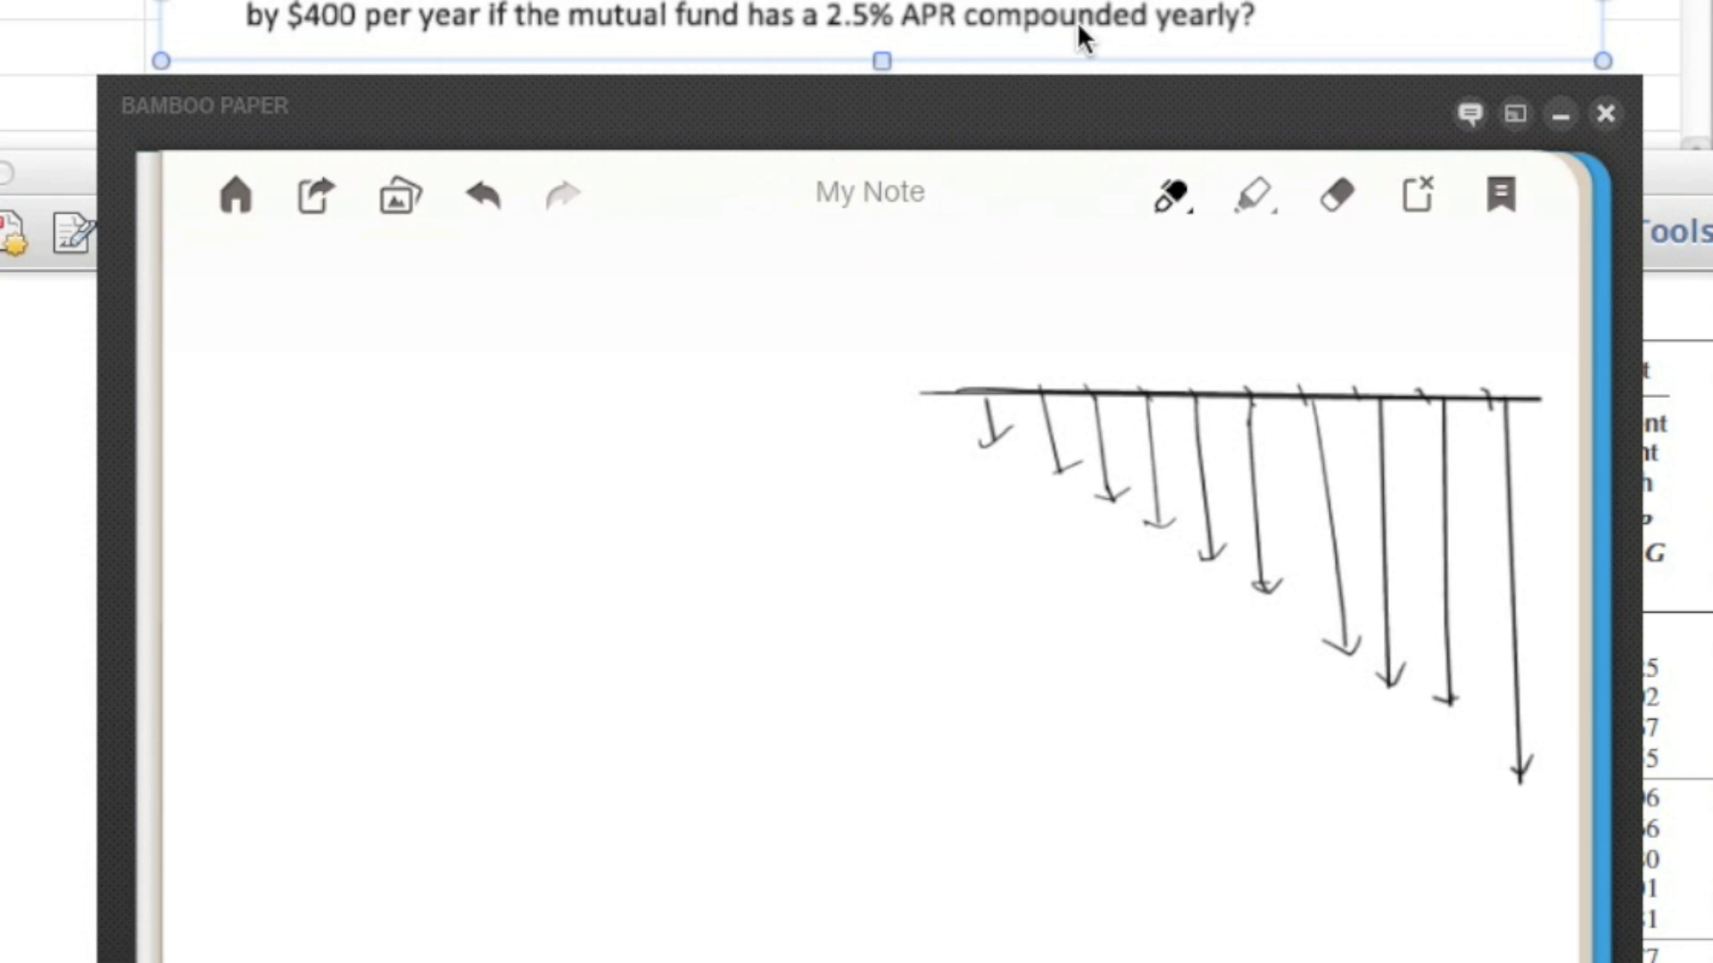
mouse_move(349, 21)
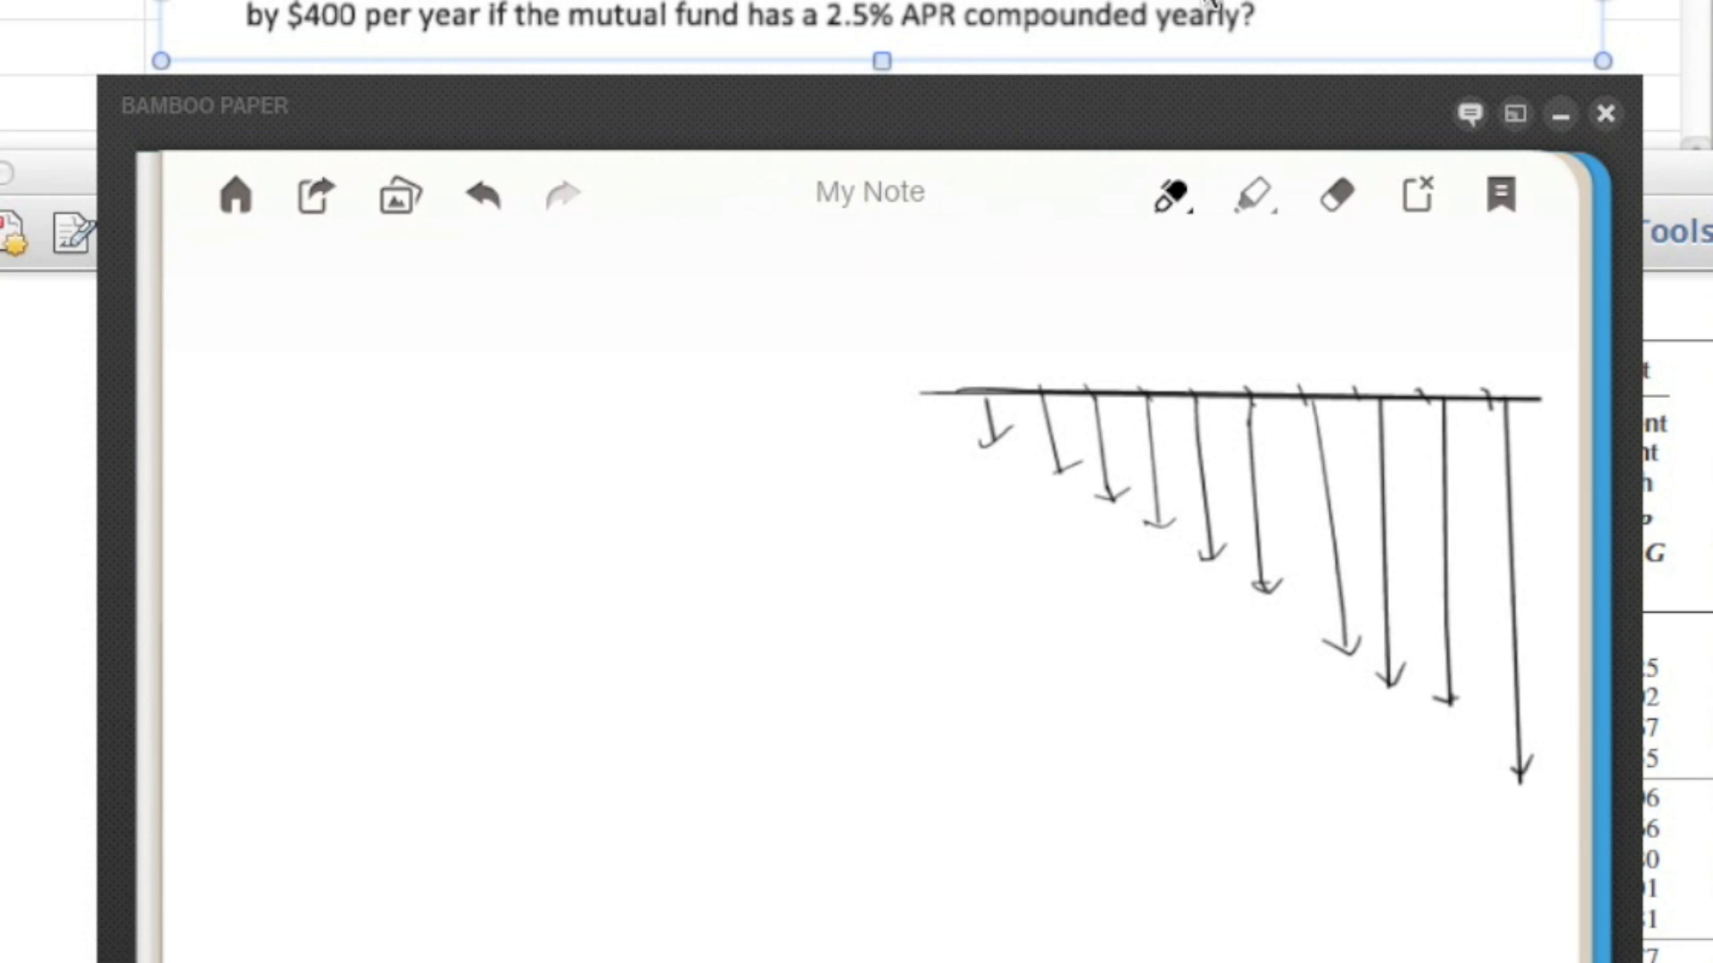
mouse_move(1316, 9)
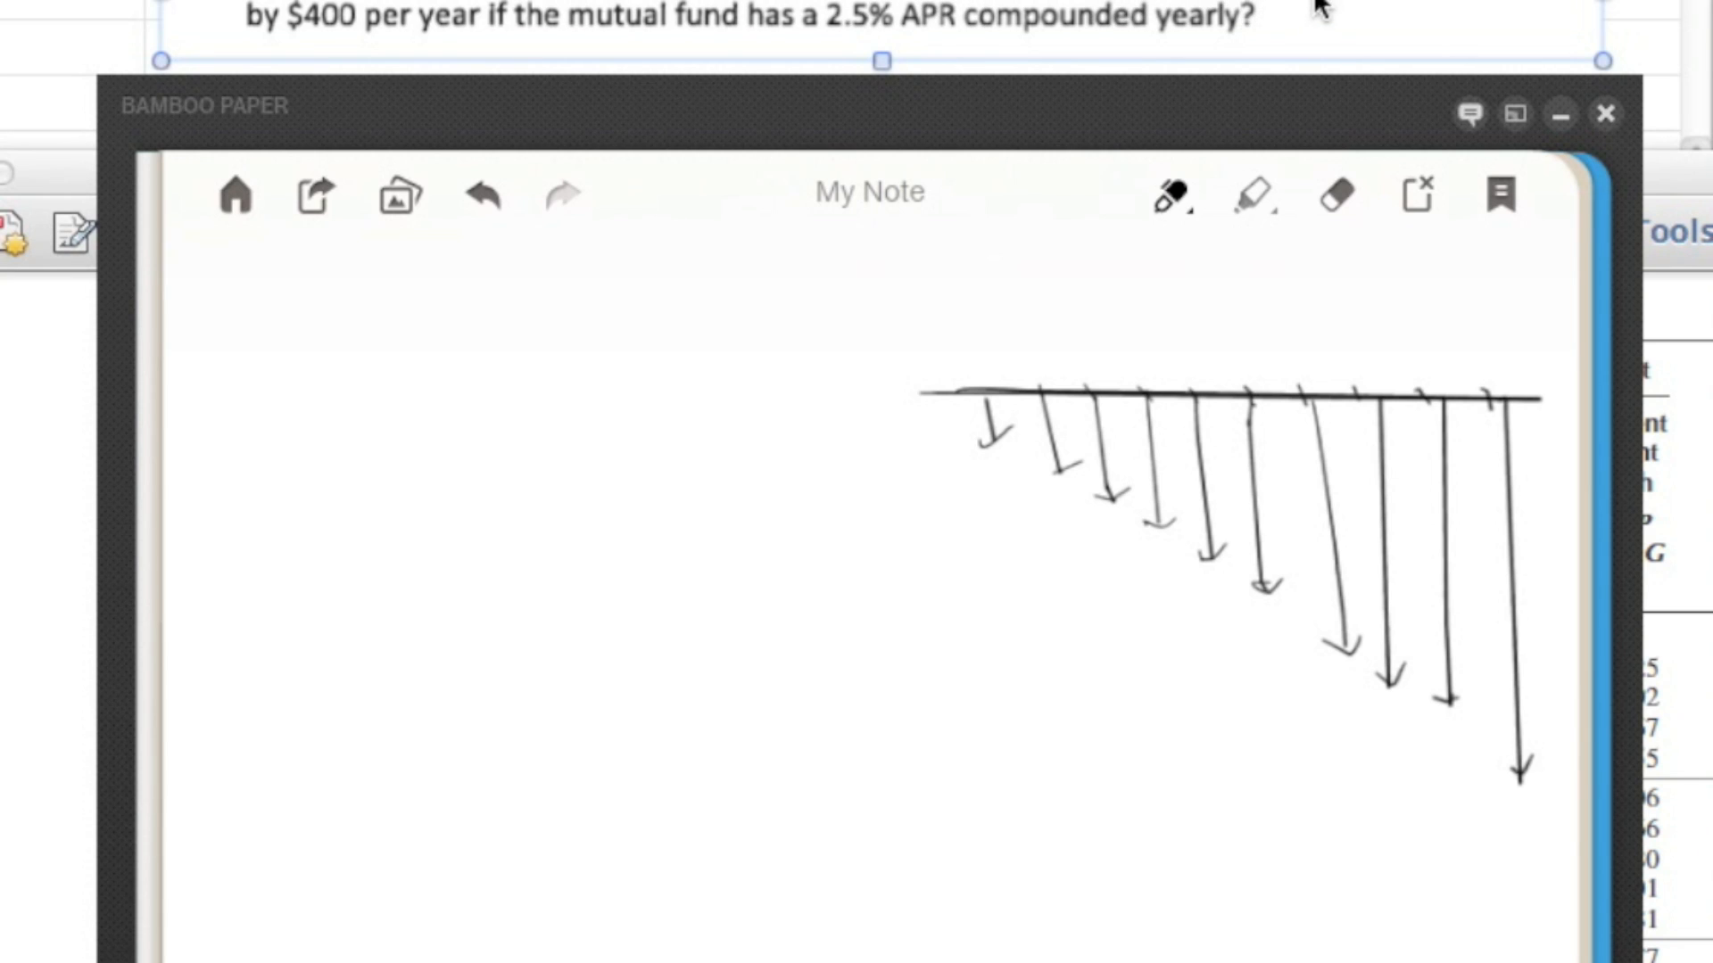
mouse_move(467, 45)
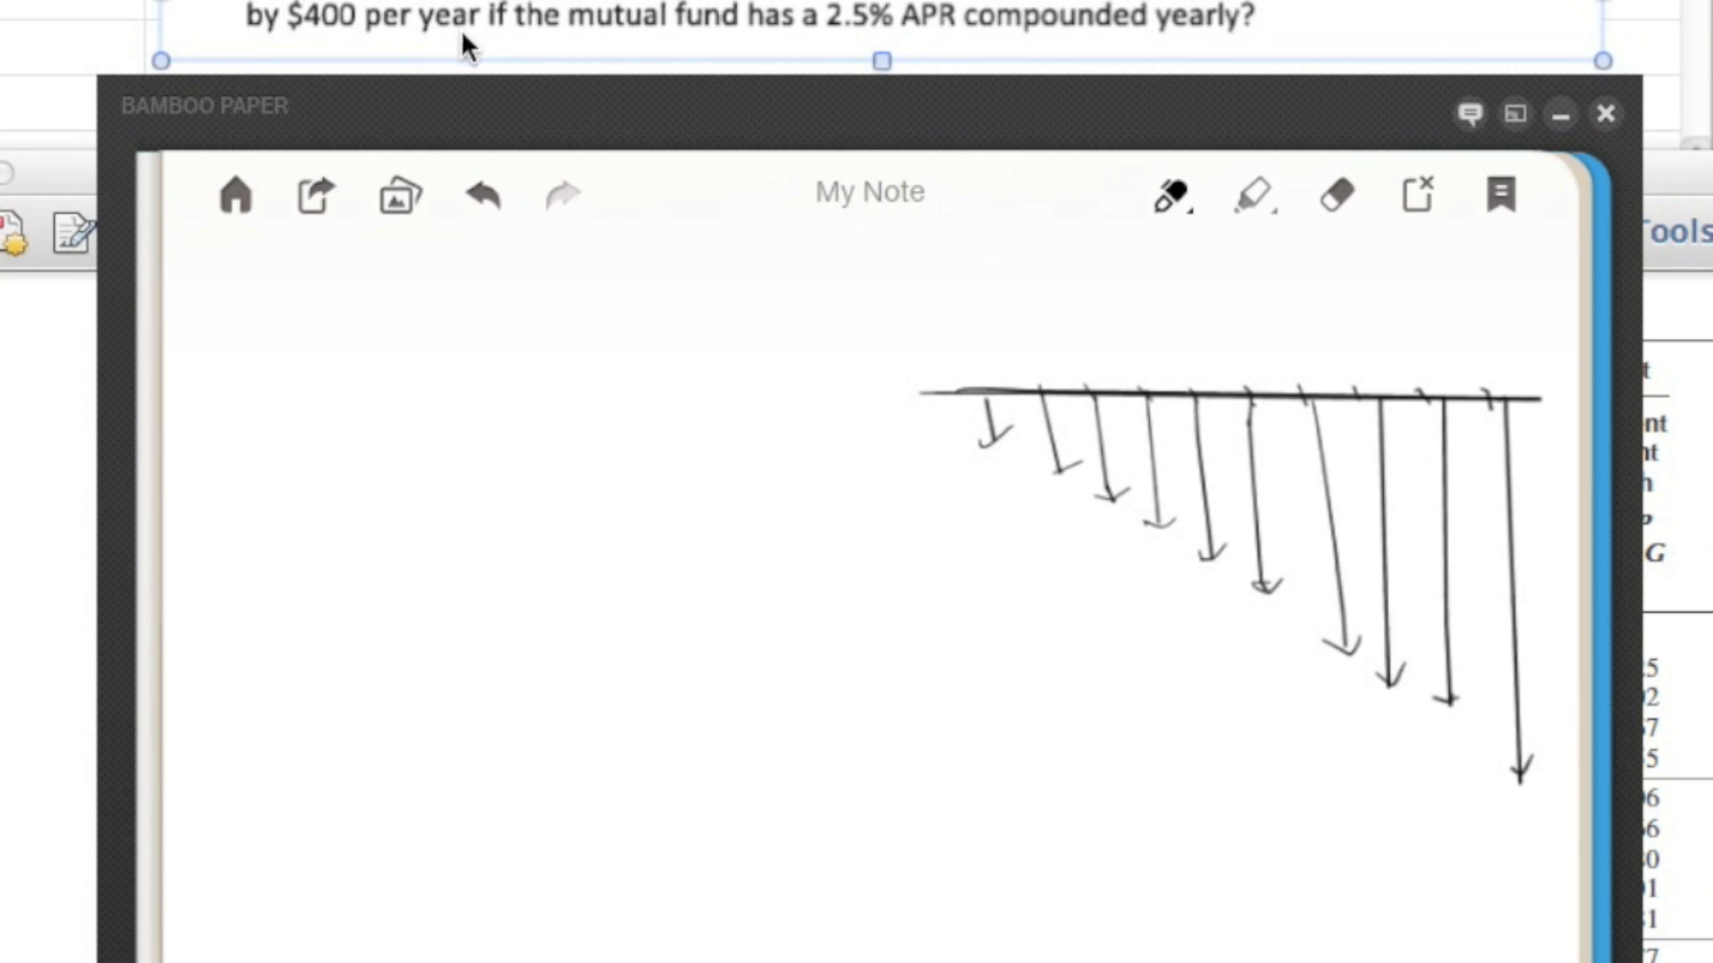
mouse_move(551, 50)
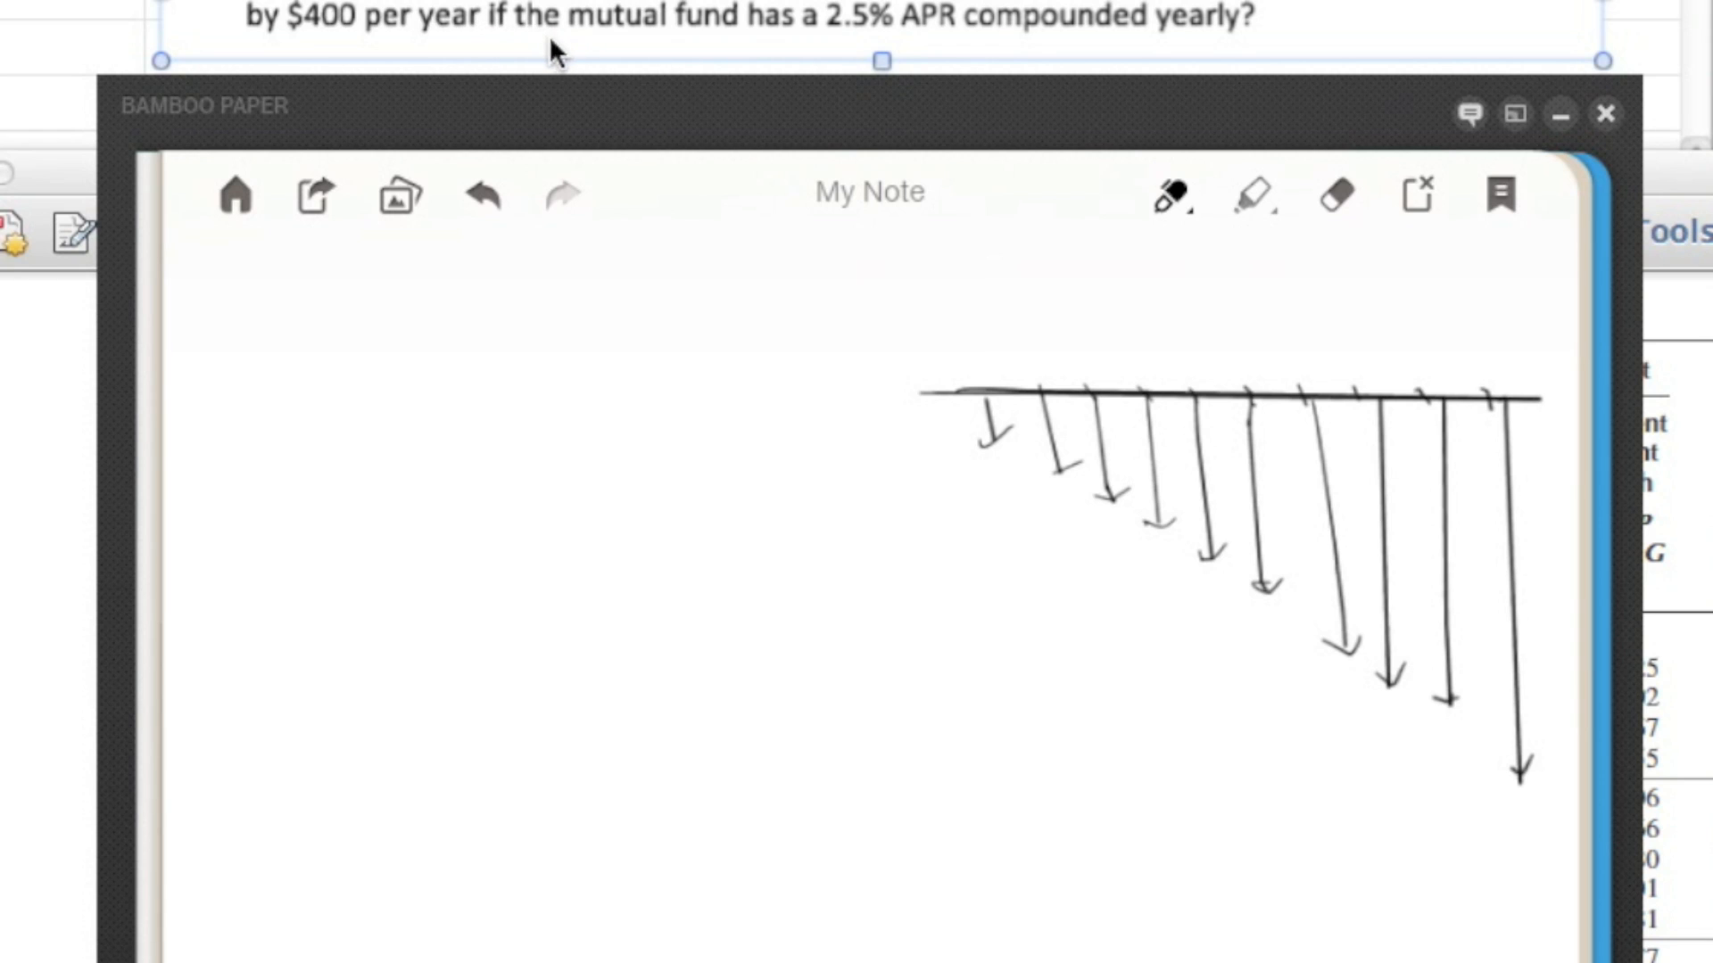
mouse_move(939, 35)
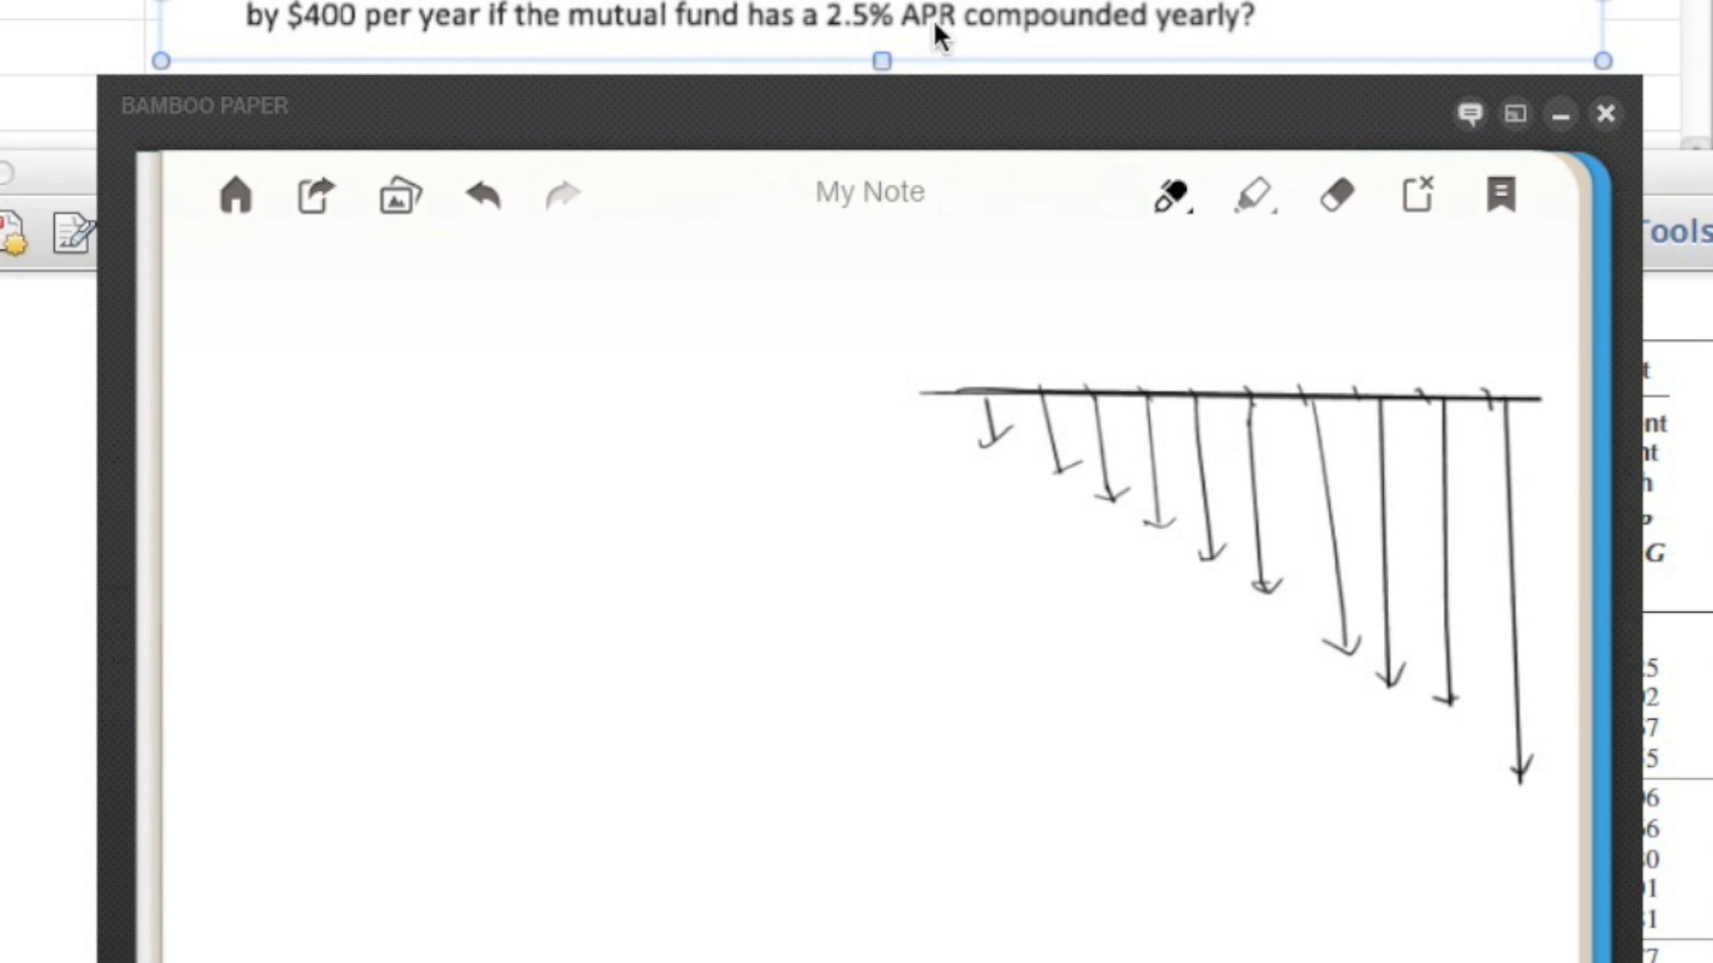
mouse_move(1212, 44)
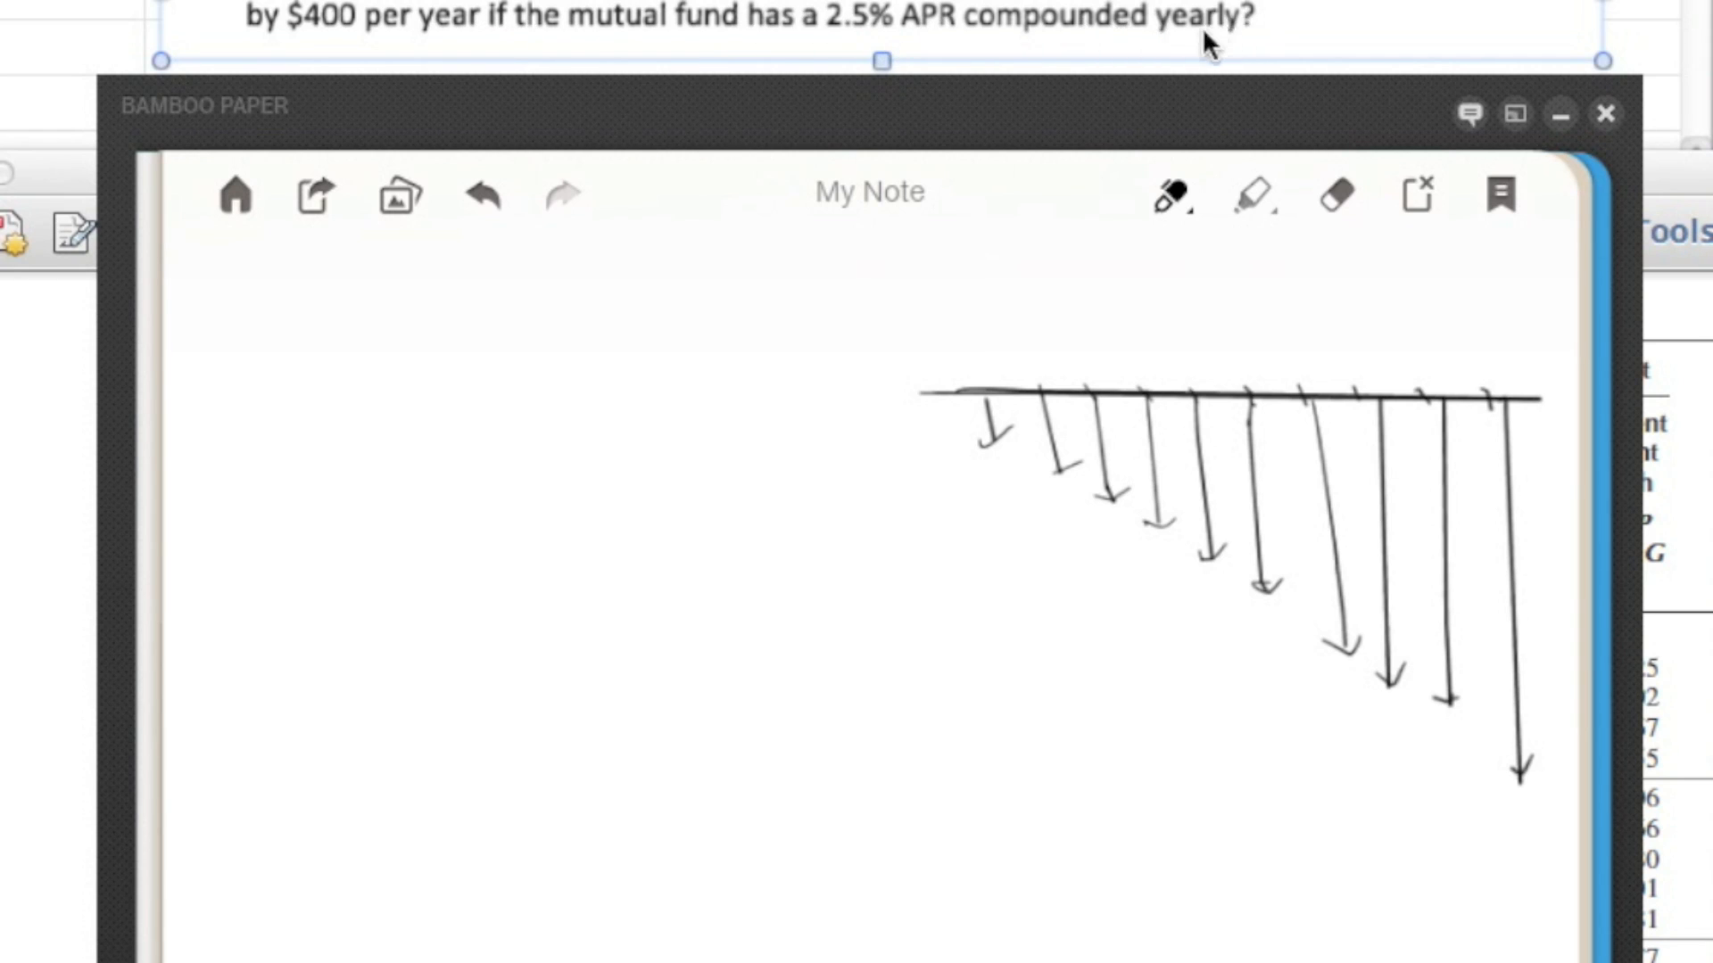
mouse_move(899, 515)
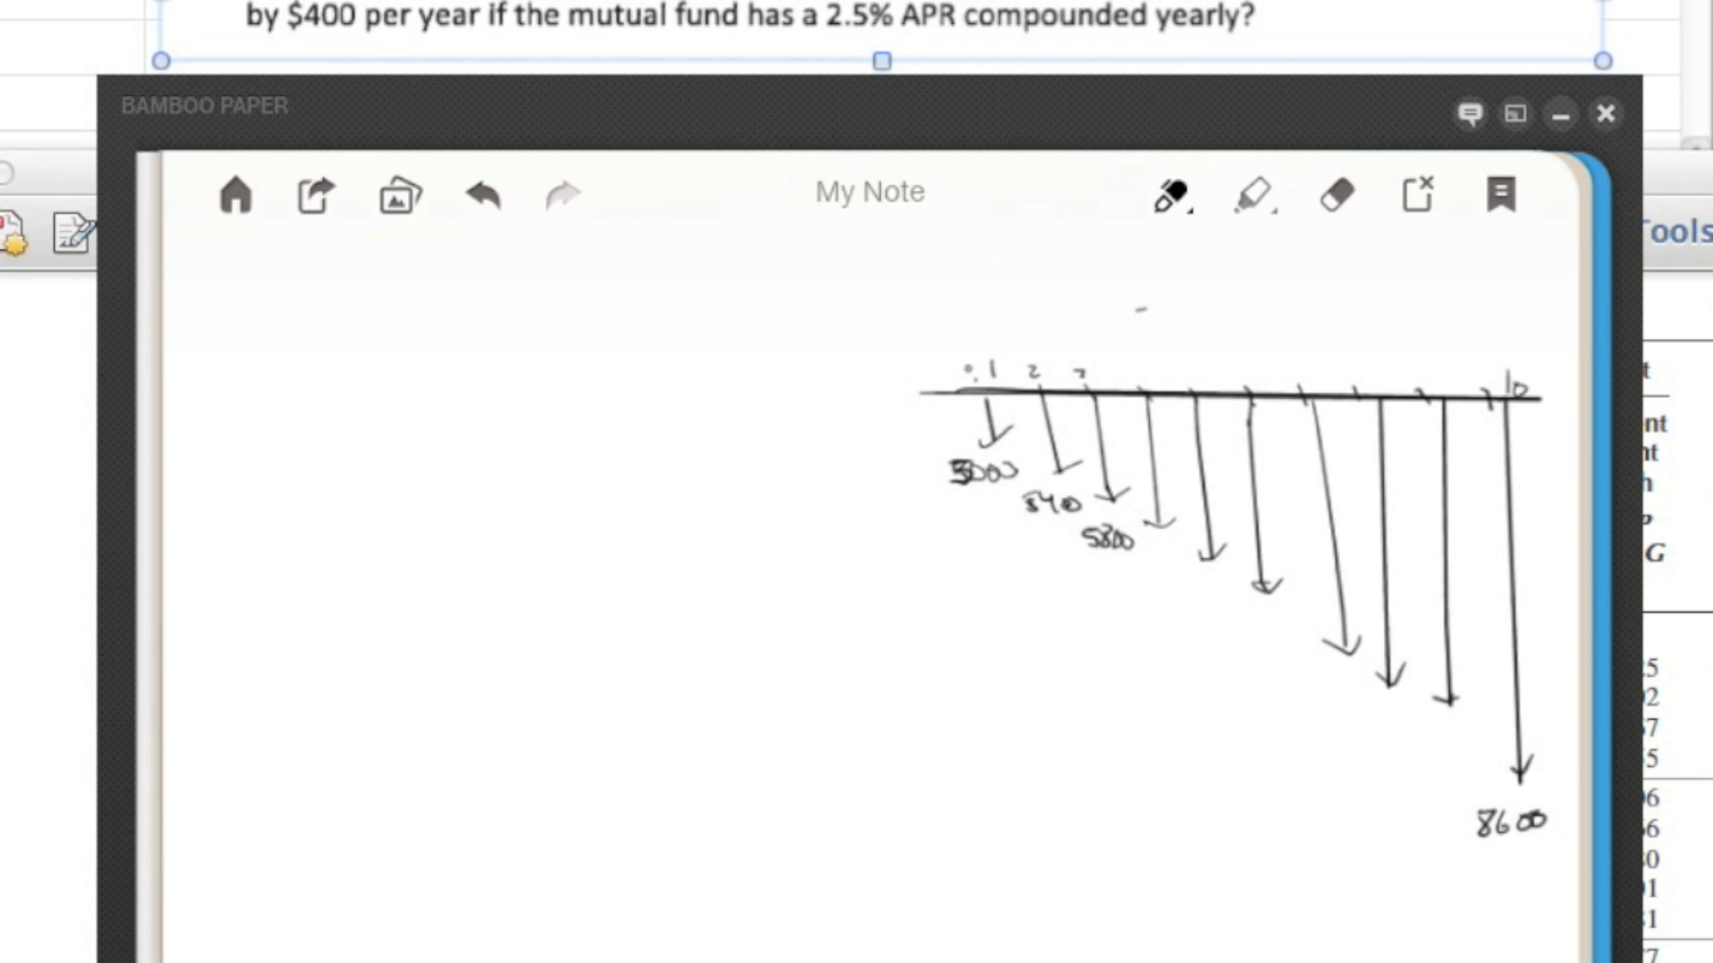
- Draw ten equal blue upward arrows above the timeline, then return the pen to black
left_click(1167, 196)
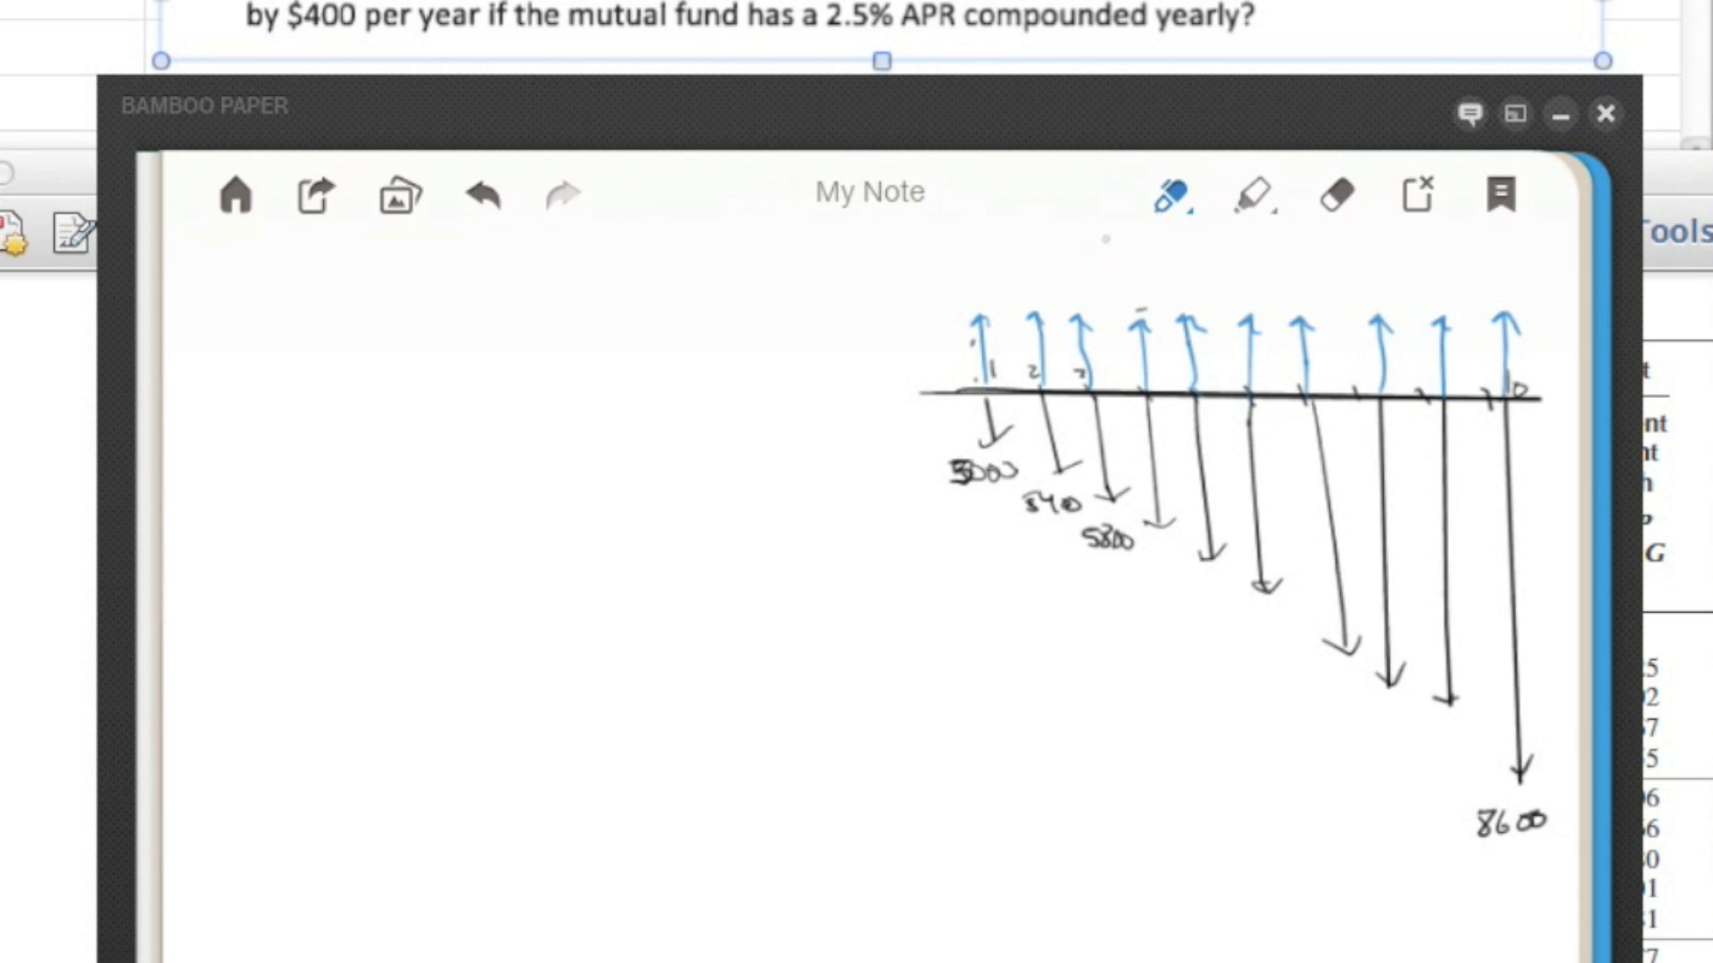
left_click(1167, 196)
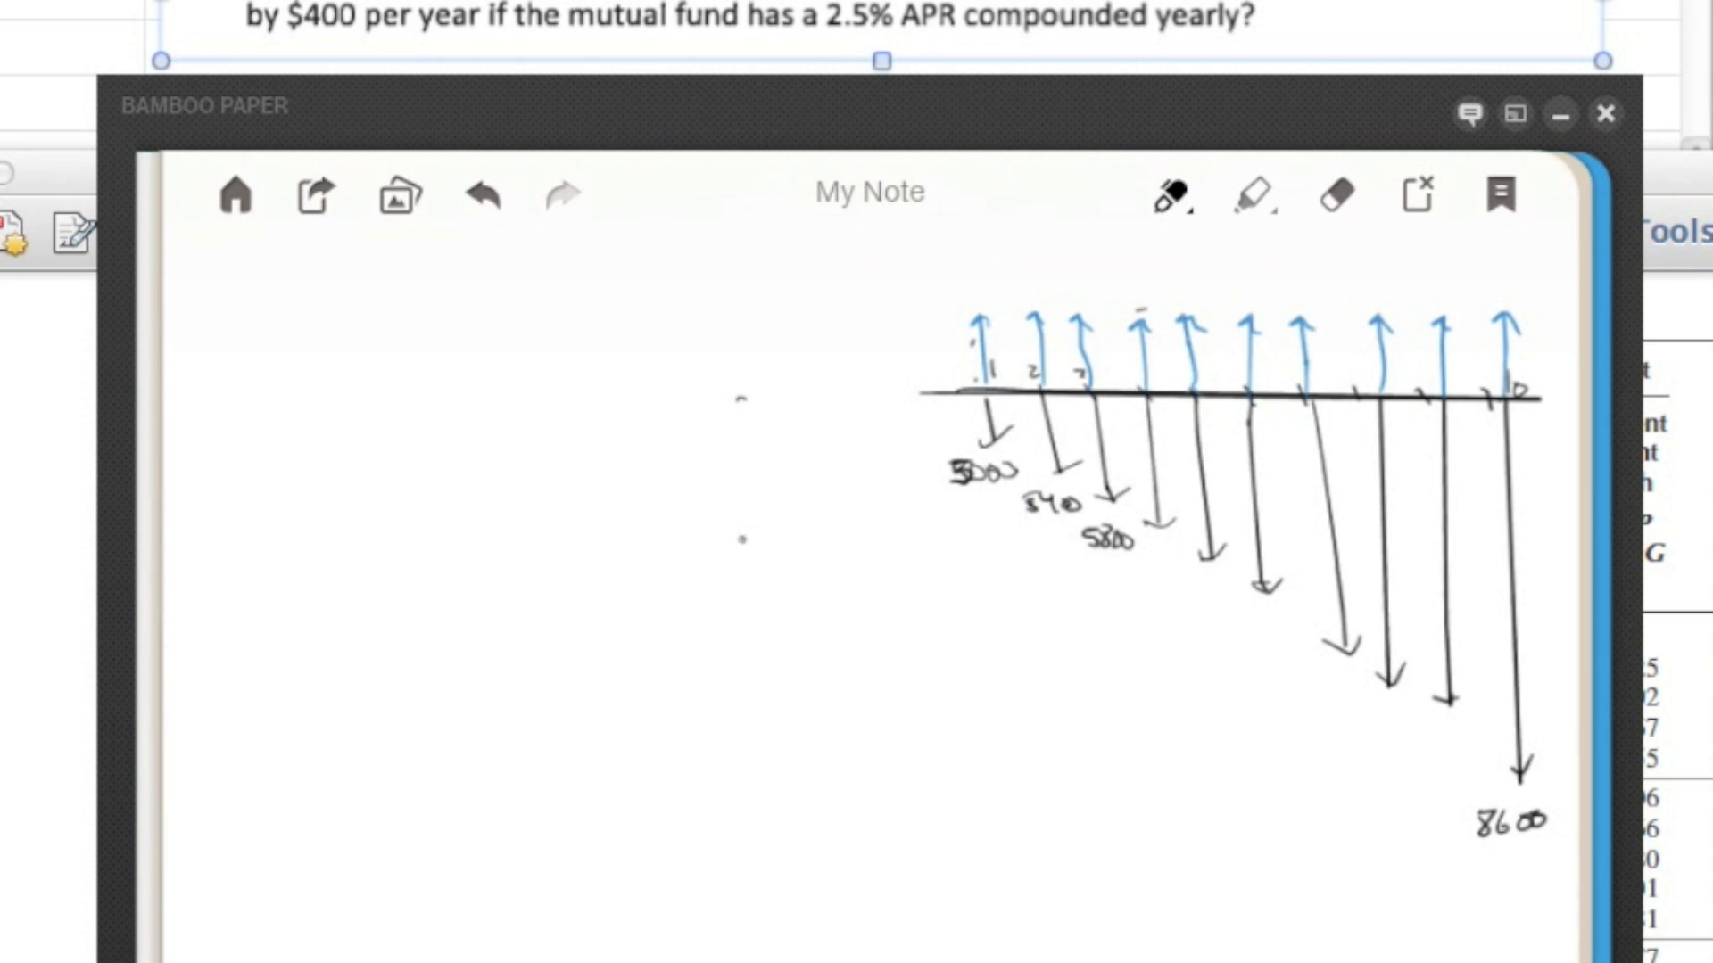
mouse_move(784, 530)
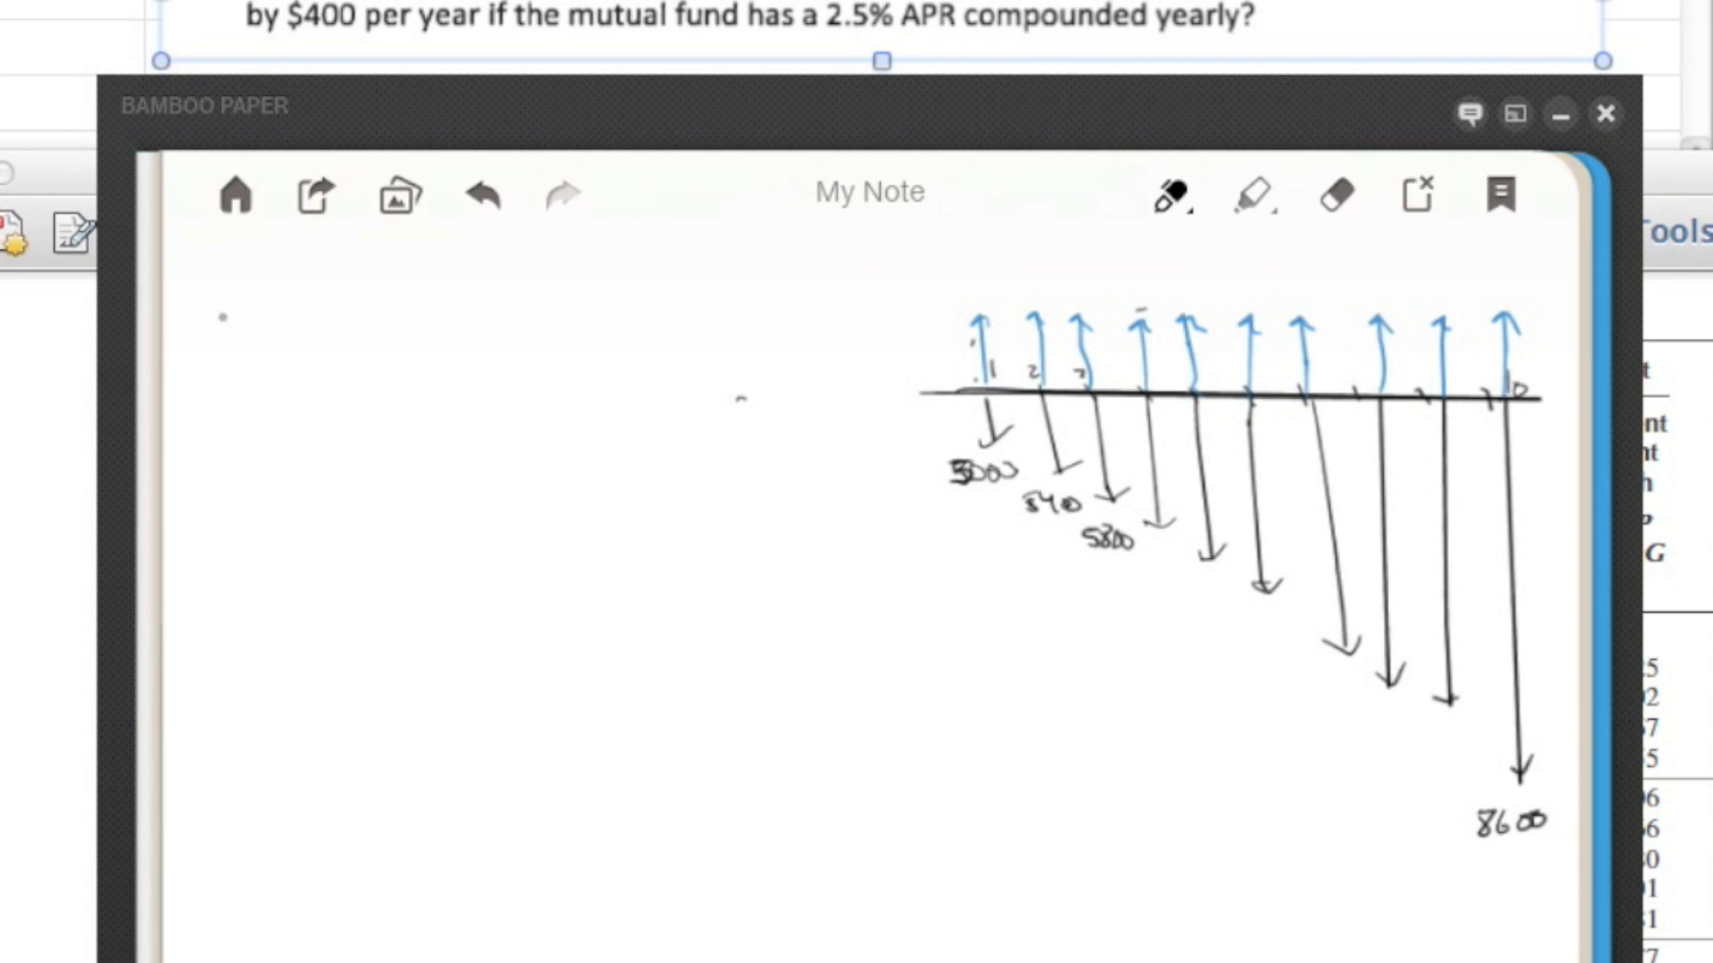
mouse_move(435, 142)
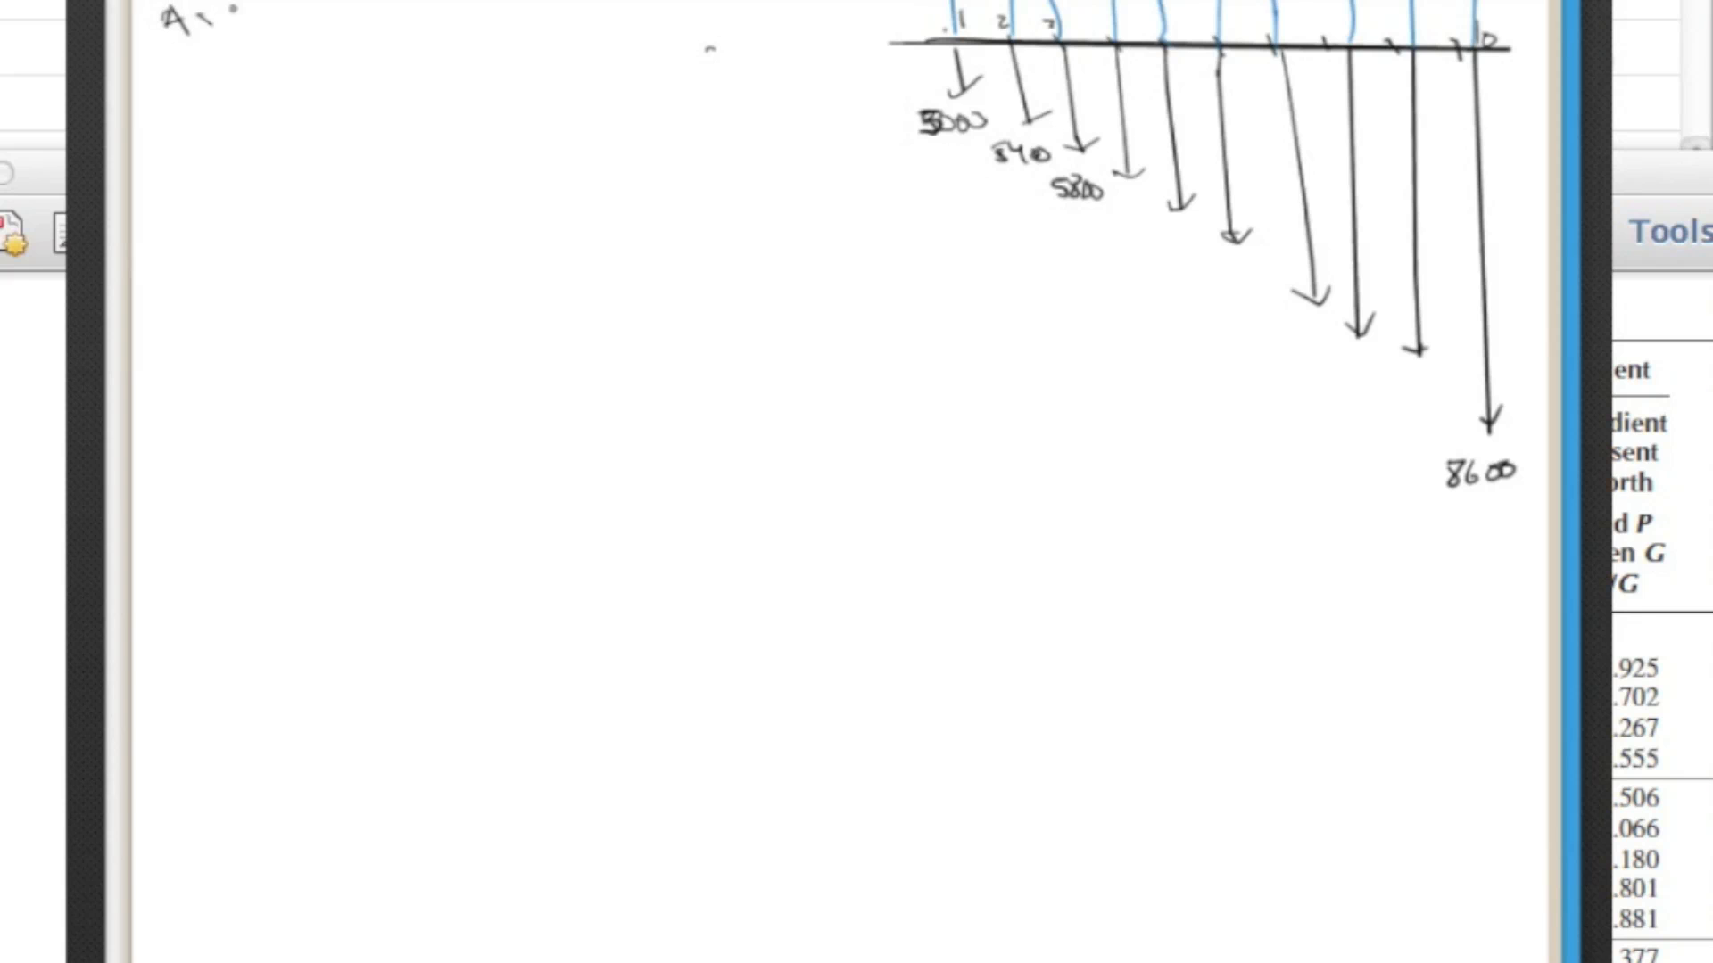
- Handwrite A = 5000, G = $400, i = 2.5% annual, n = 10 yrs at top left
type("5000")
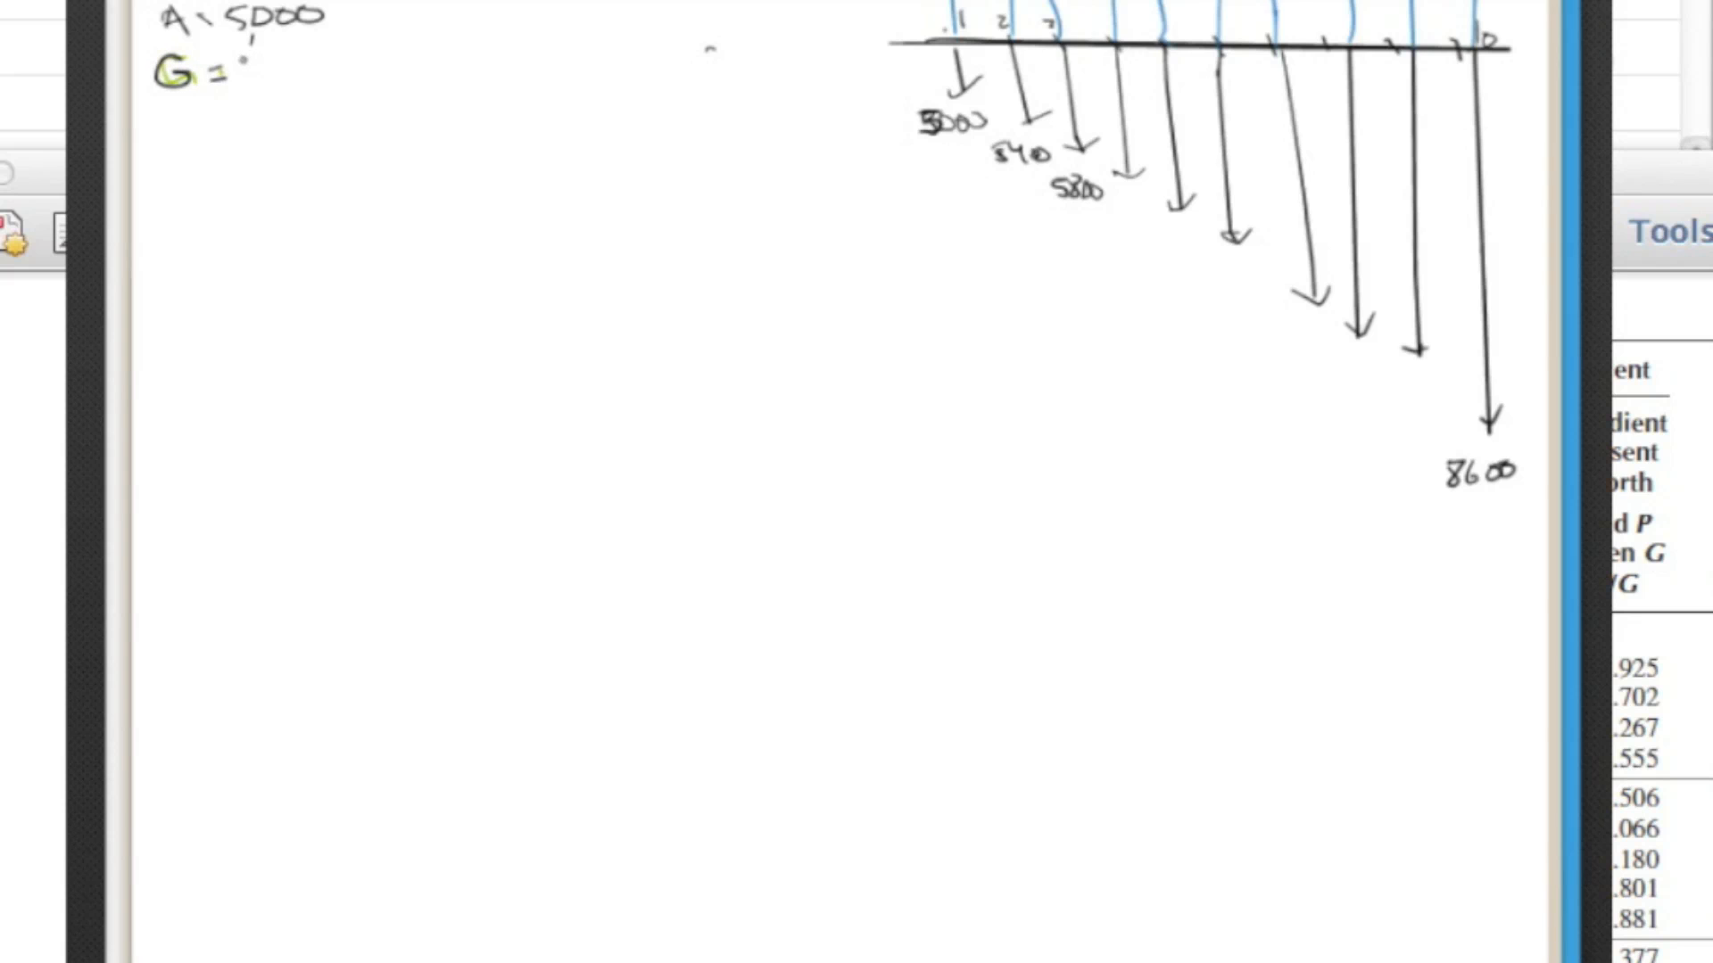
type("400")
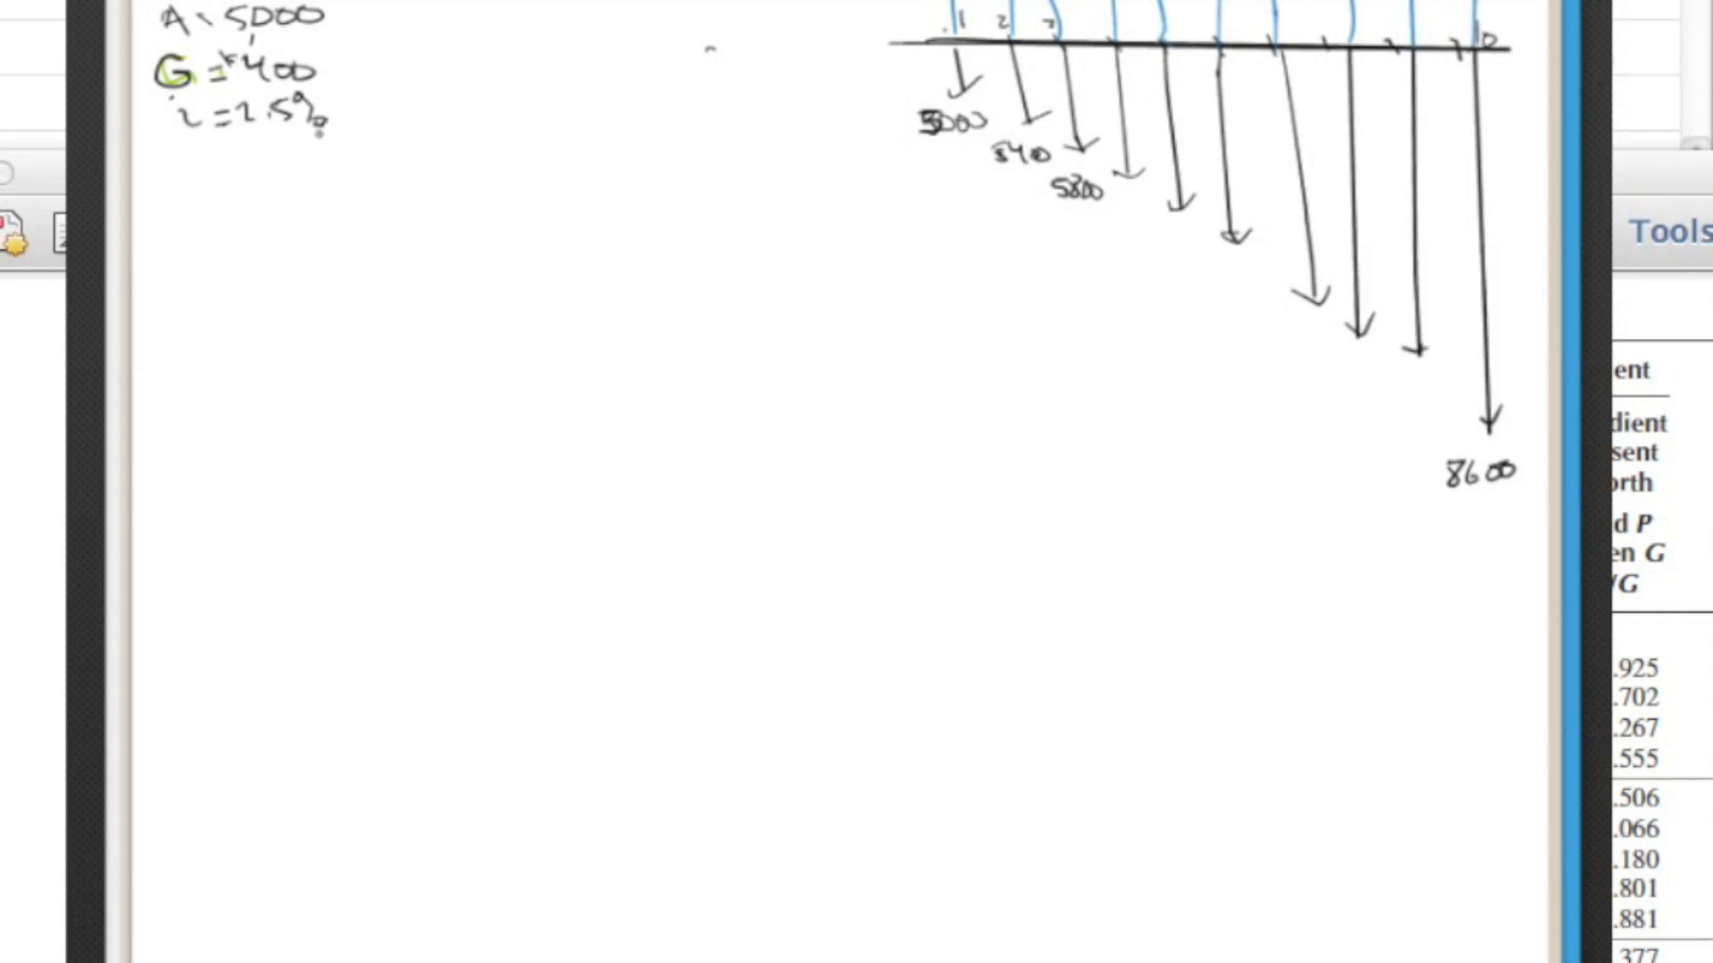
type("A")
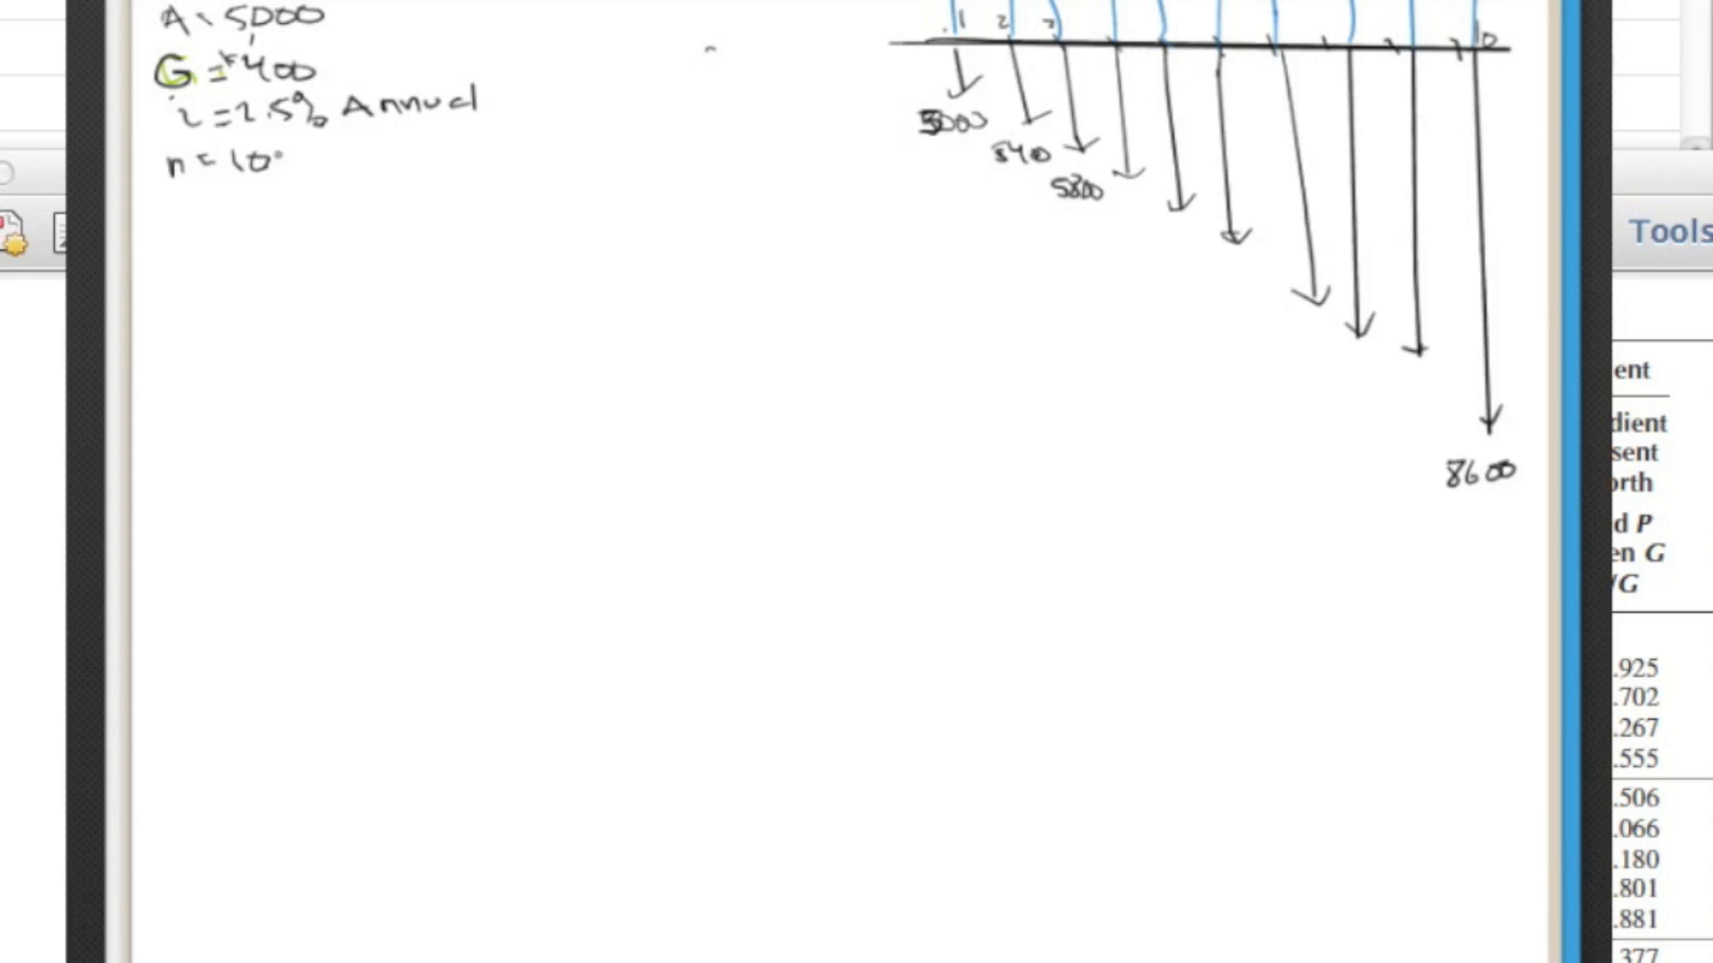
type("yrs")
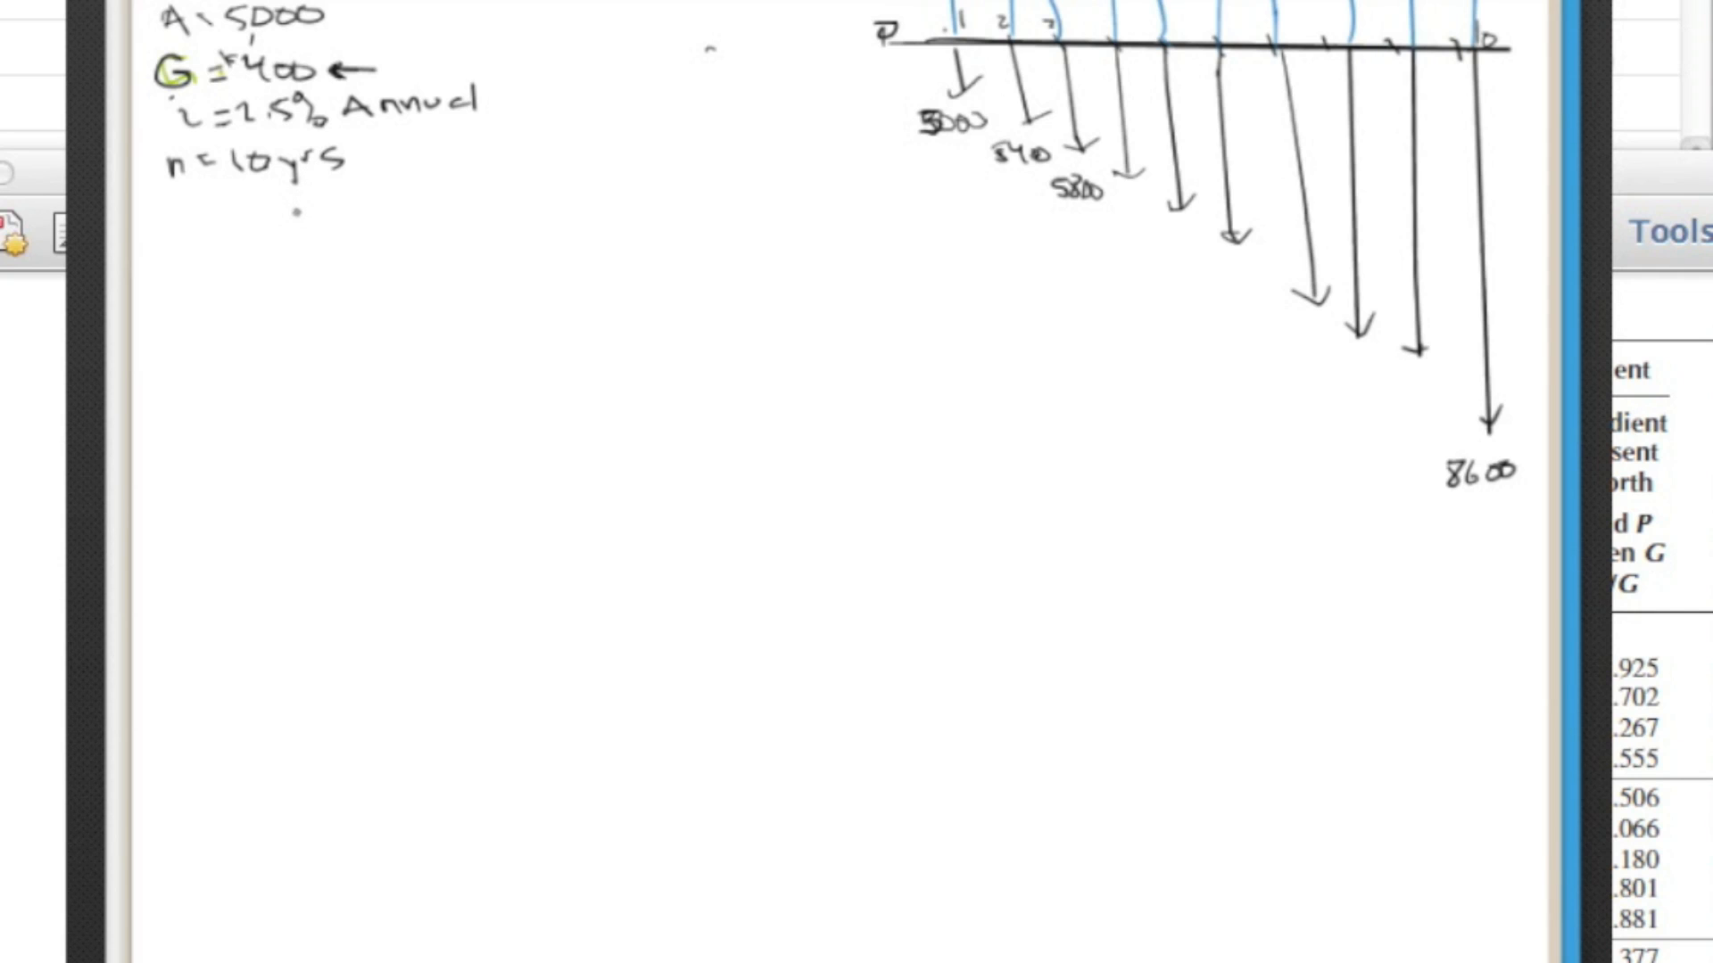
mouse_move(510, 306)
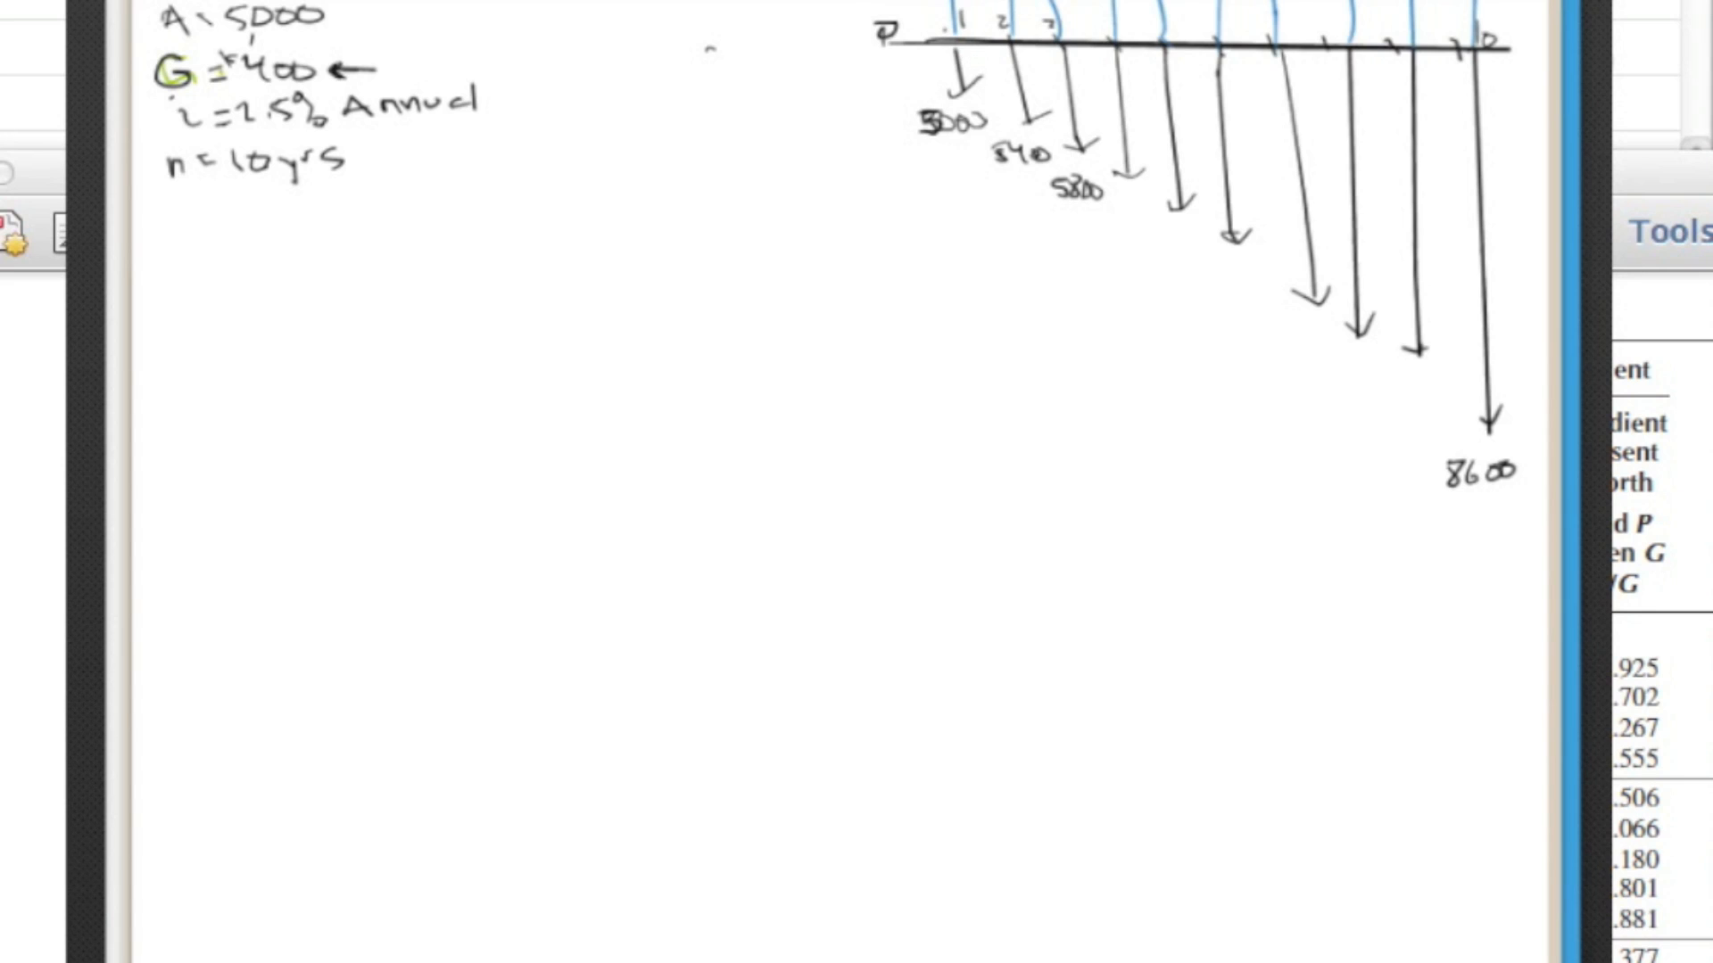
mouse_move(561, 140)
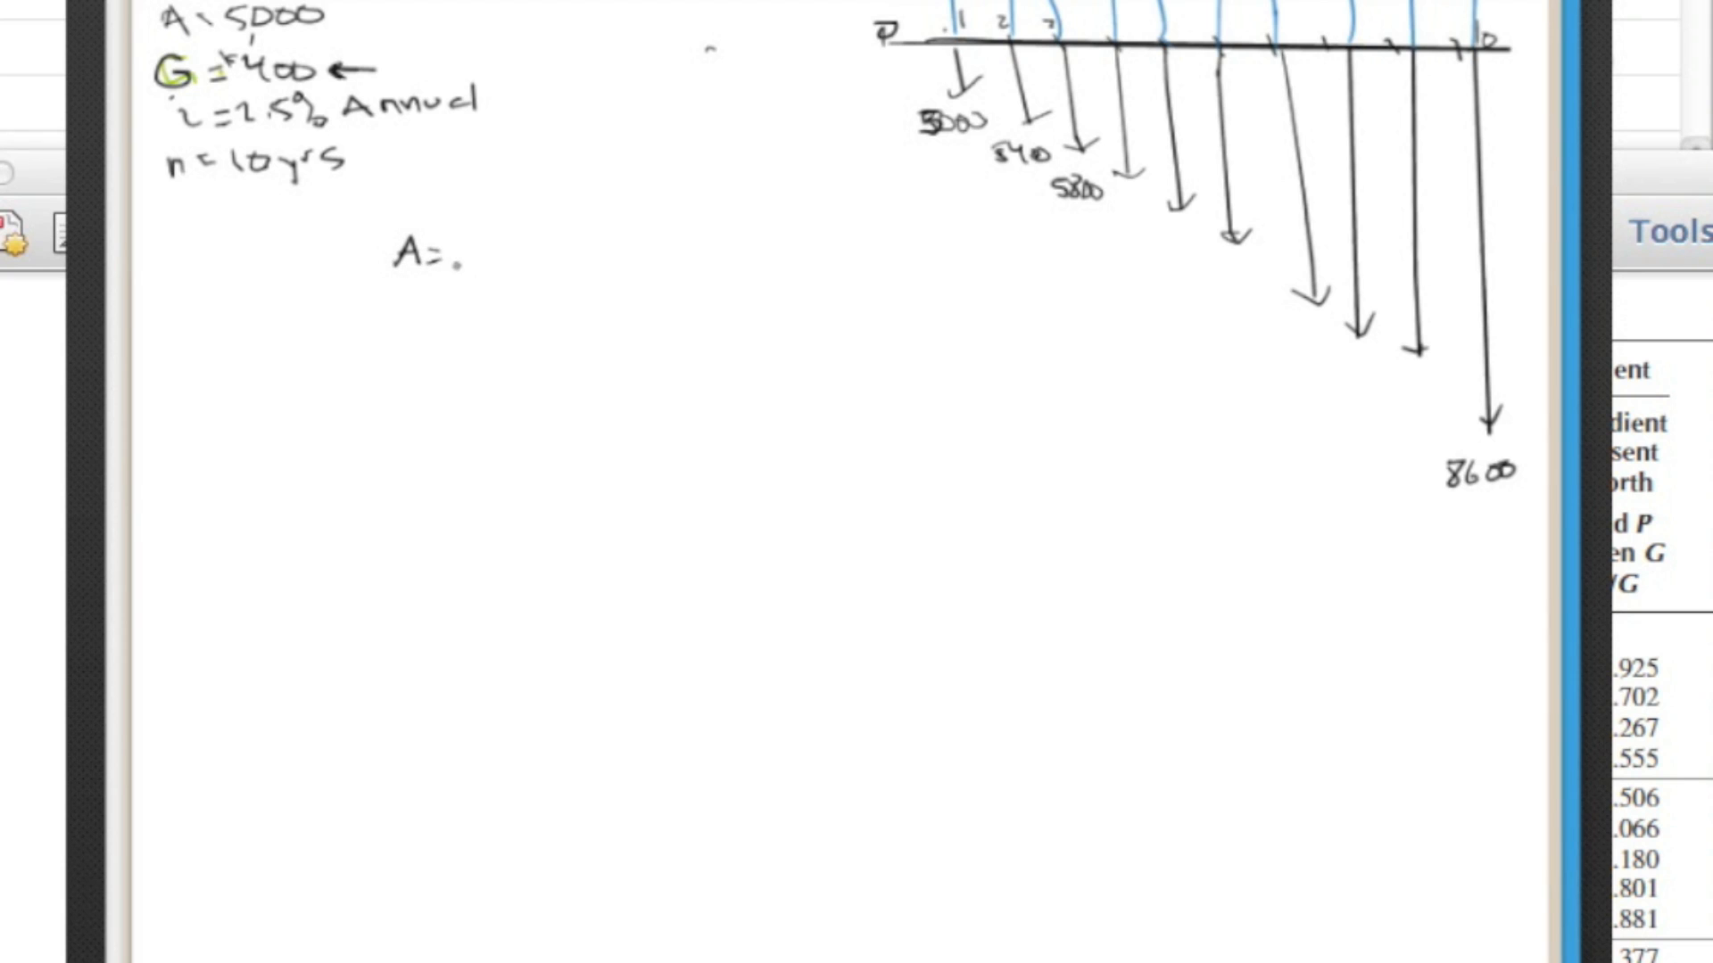
- Handwrite A = A' + A'' below the given values and sketch two horizontal timelines
type("A'+P")
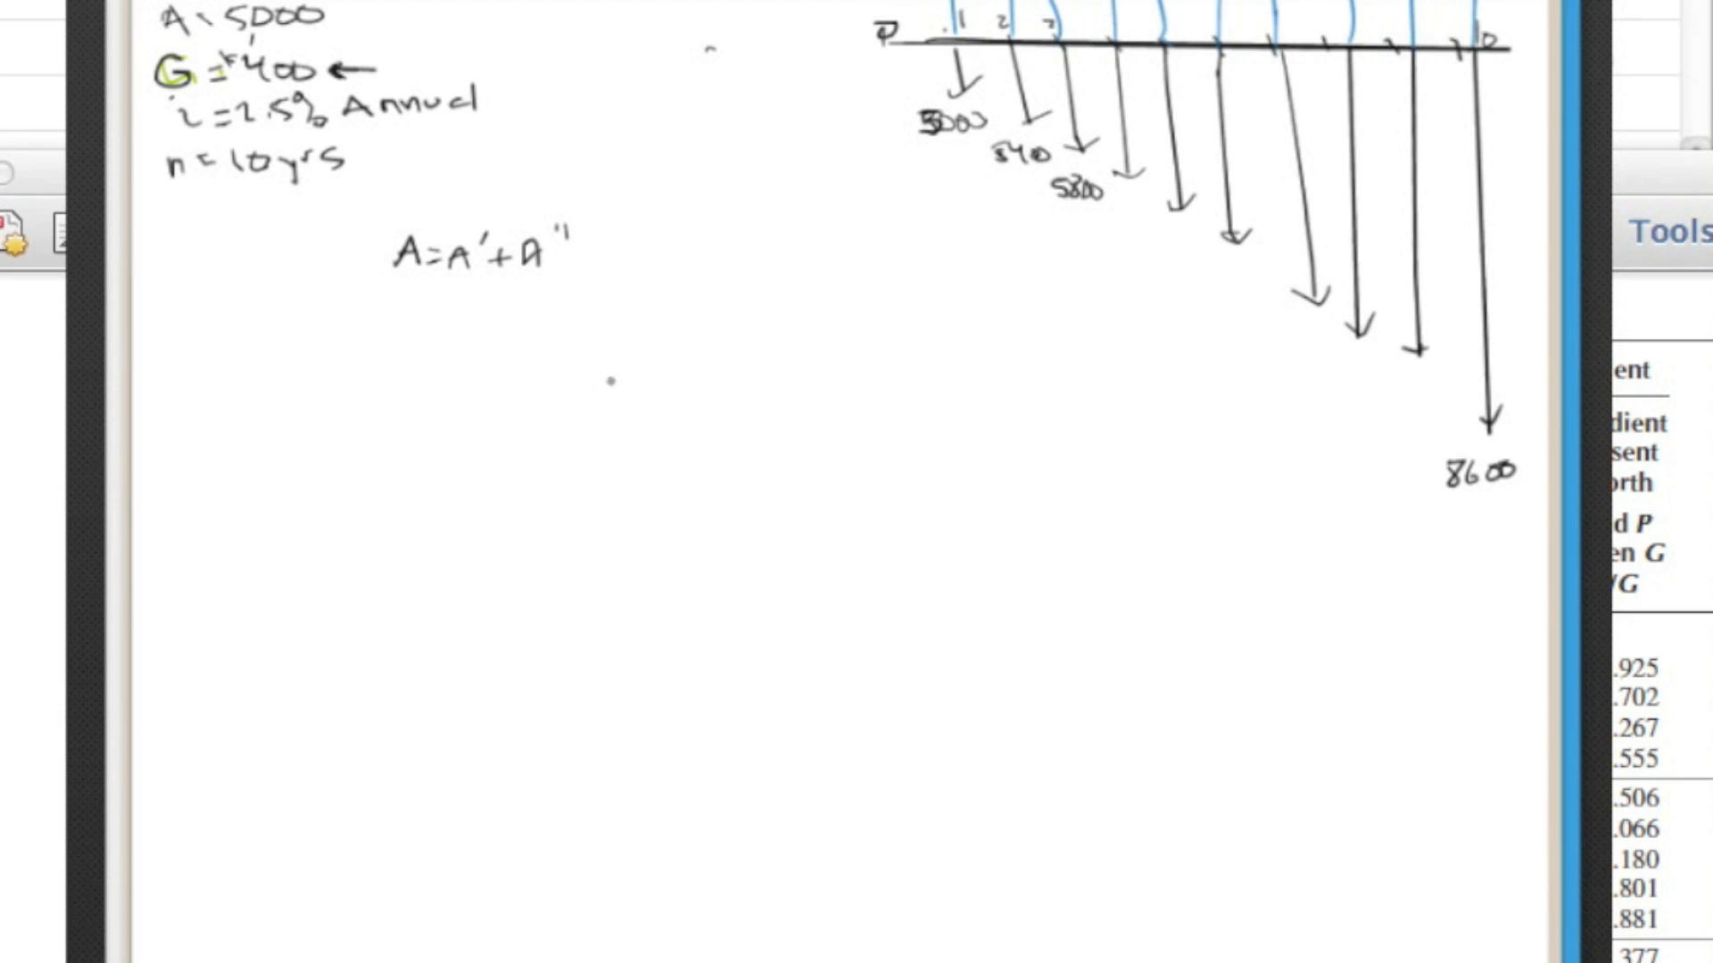
mouse_move(109, 424)
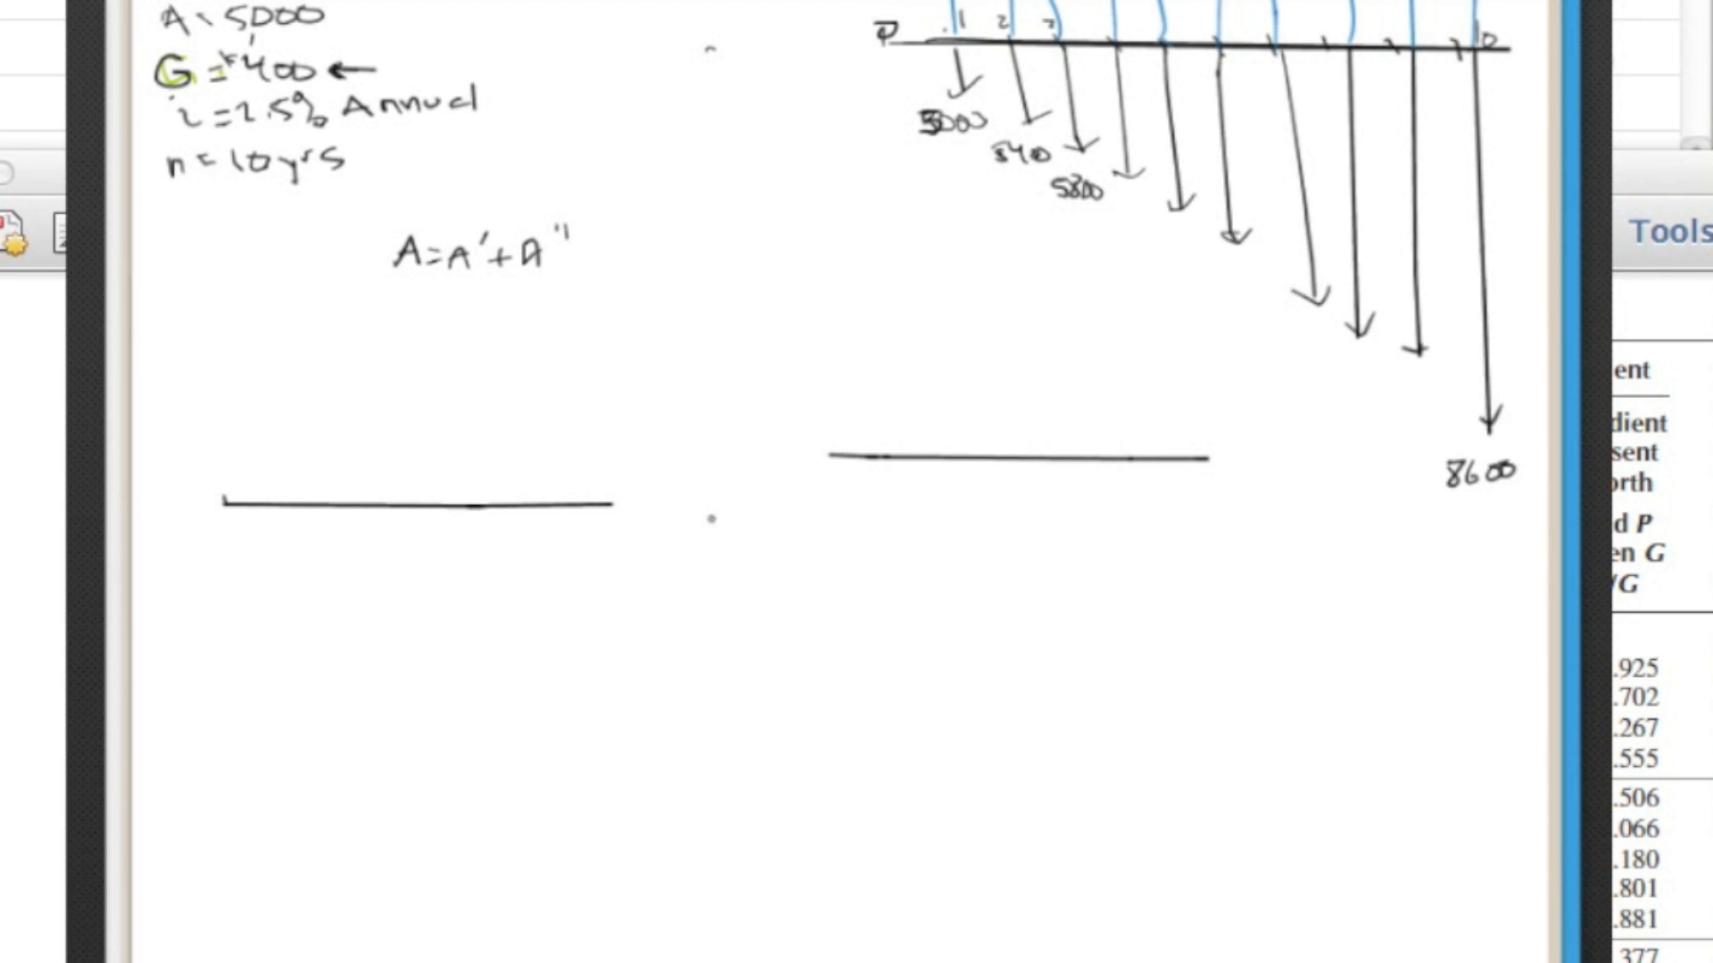
- Sketch equal upward arrows on the left timeline and a plus sign between both lines
left_click(720, 475)
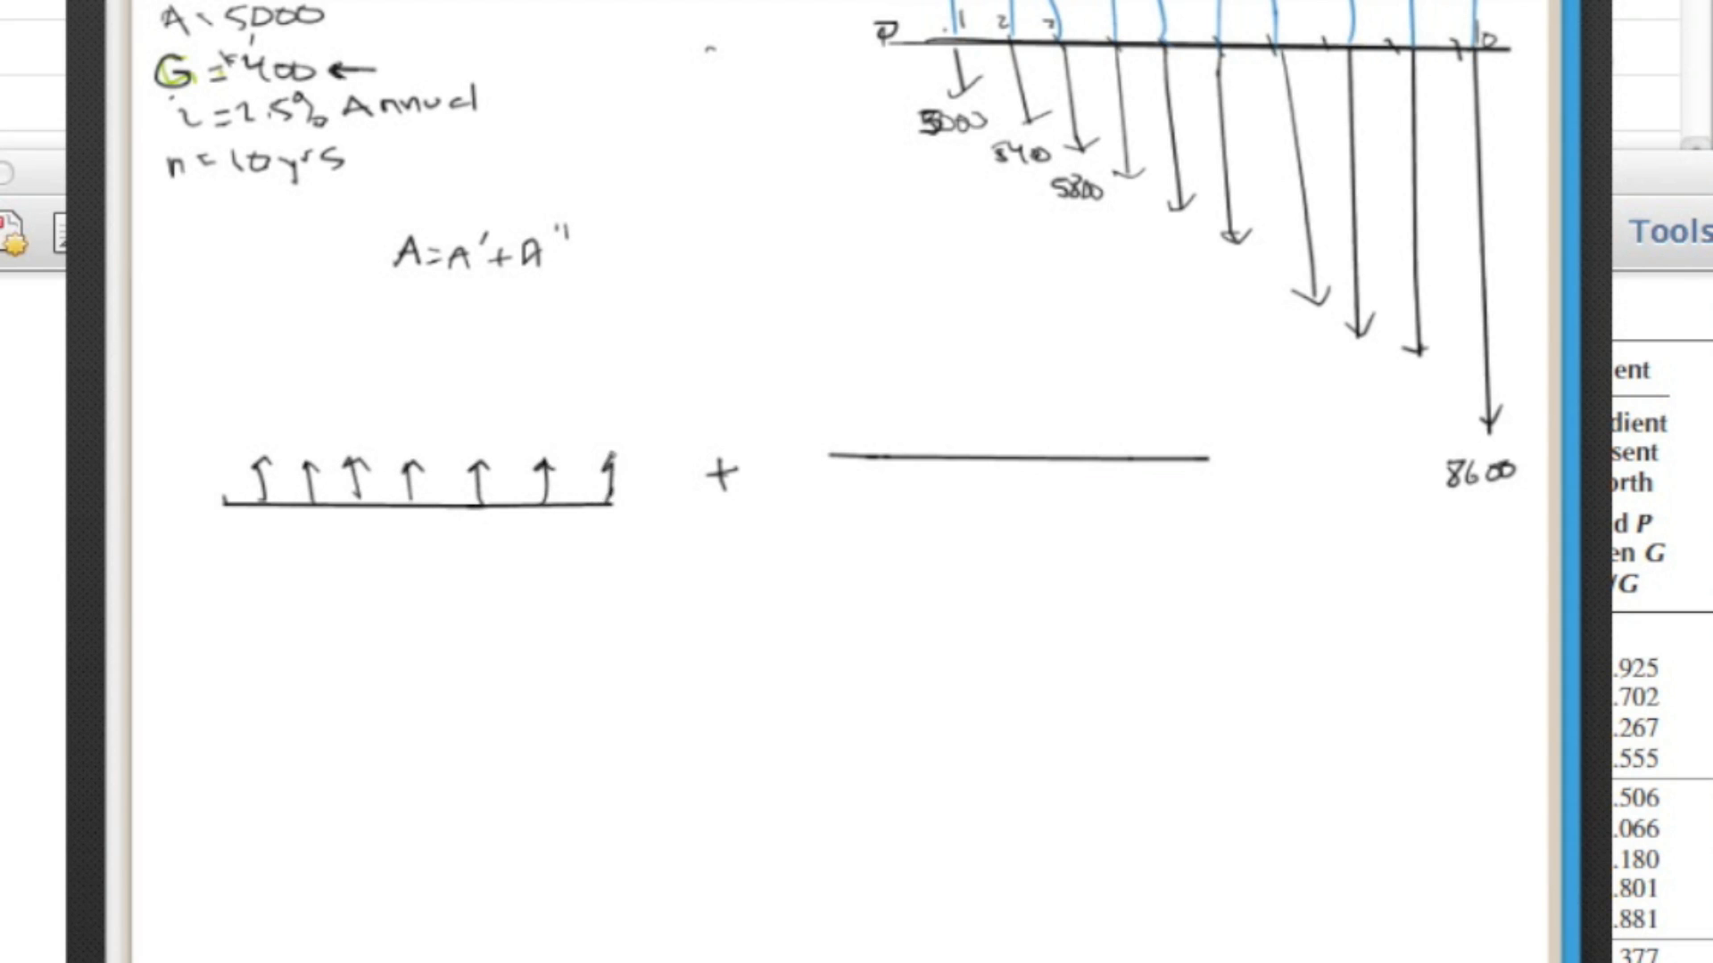
mouse_move(266, 429)
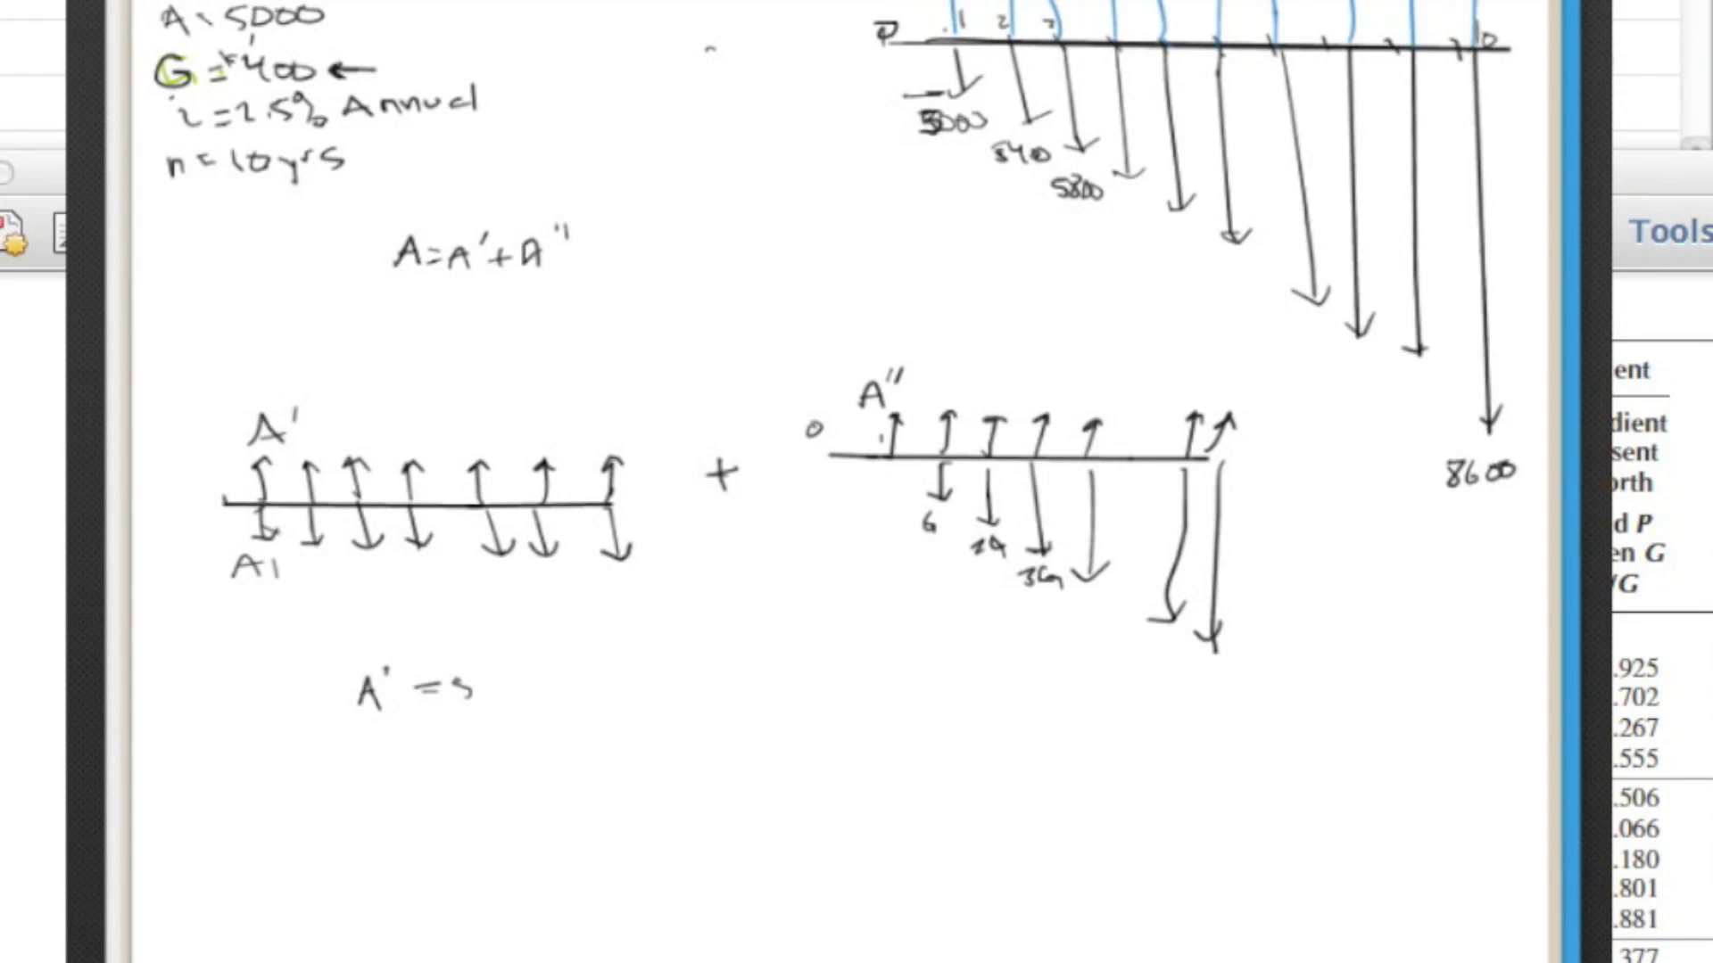
- Write A' = 5,000 and A'' = G(A/G, 2.5%, 10), then begin '400 (' below
type("5,000")
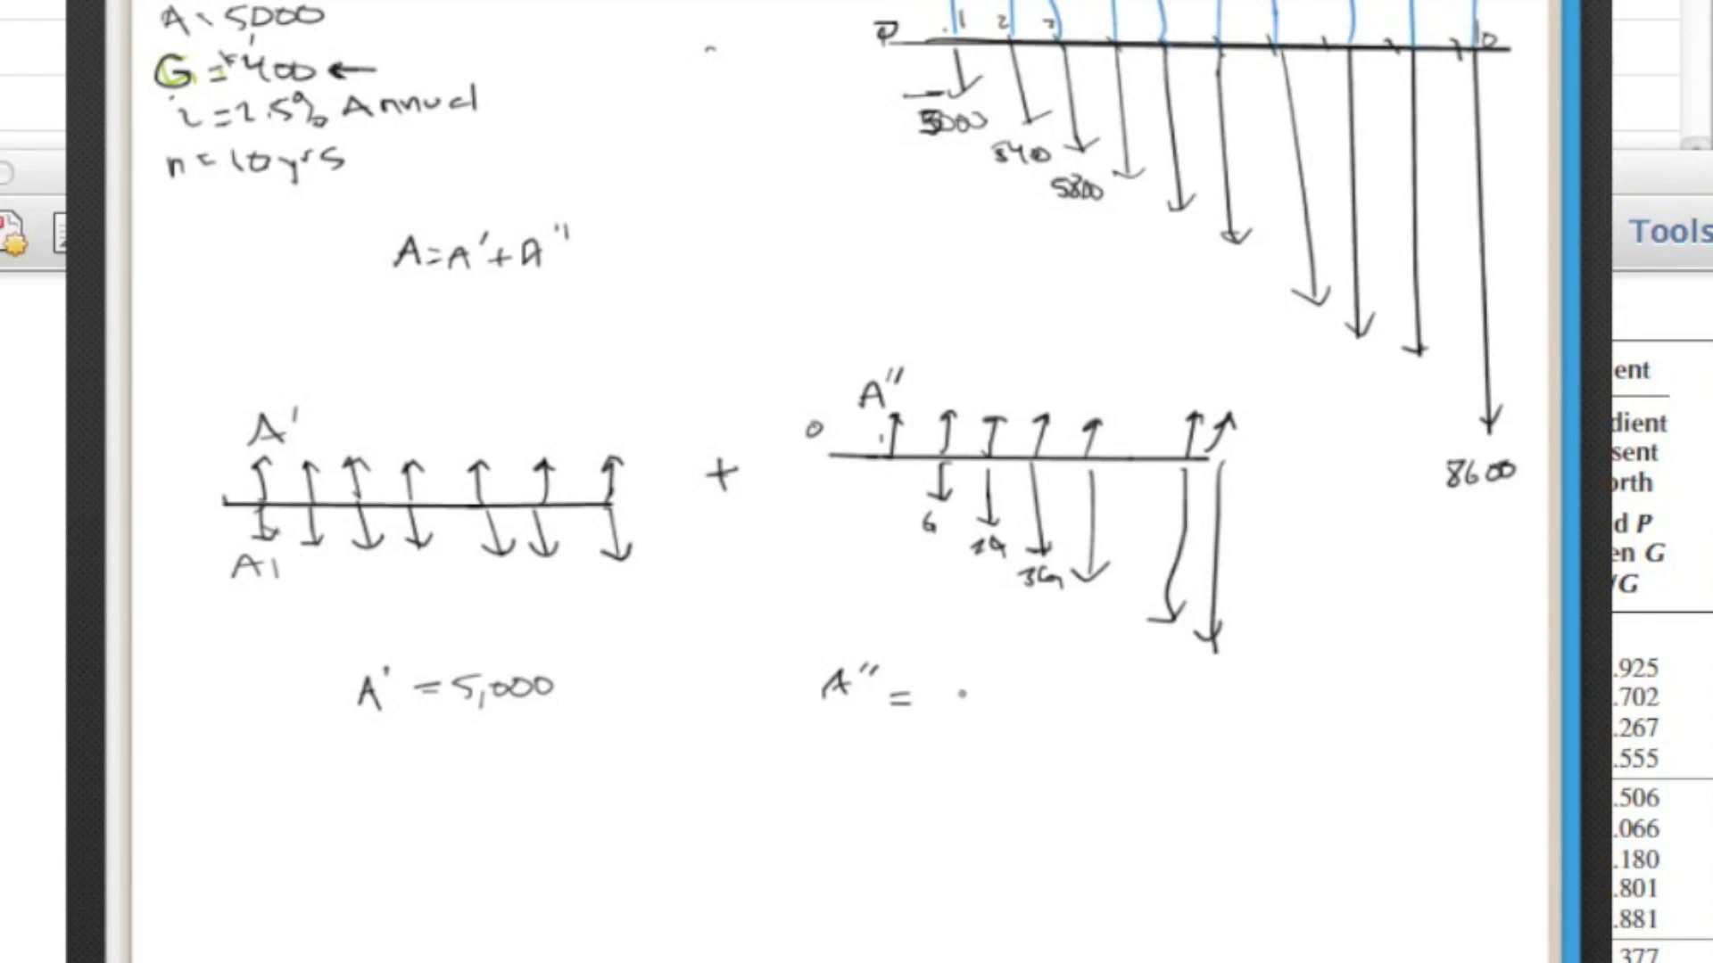
type("5")
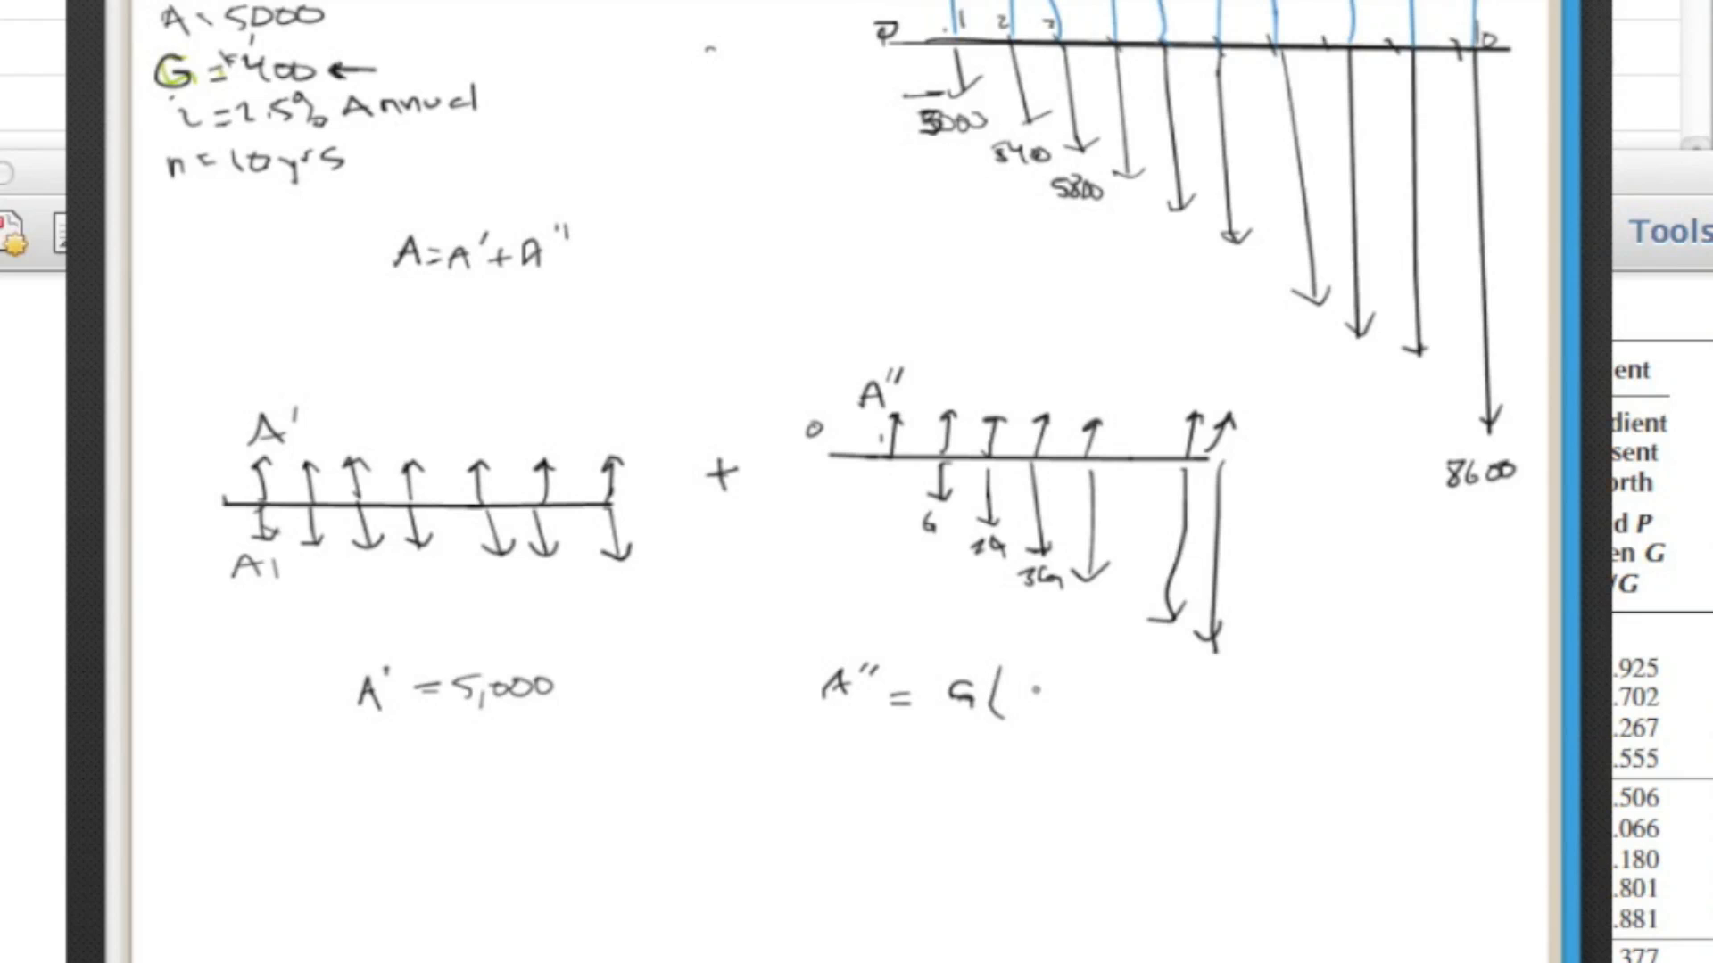
type("A/i")
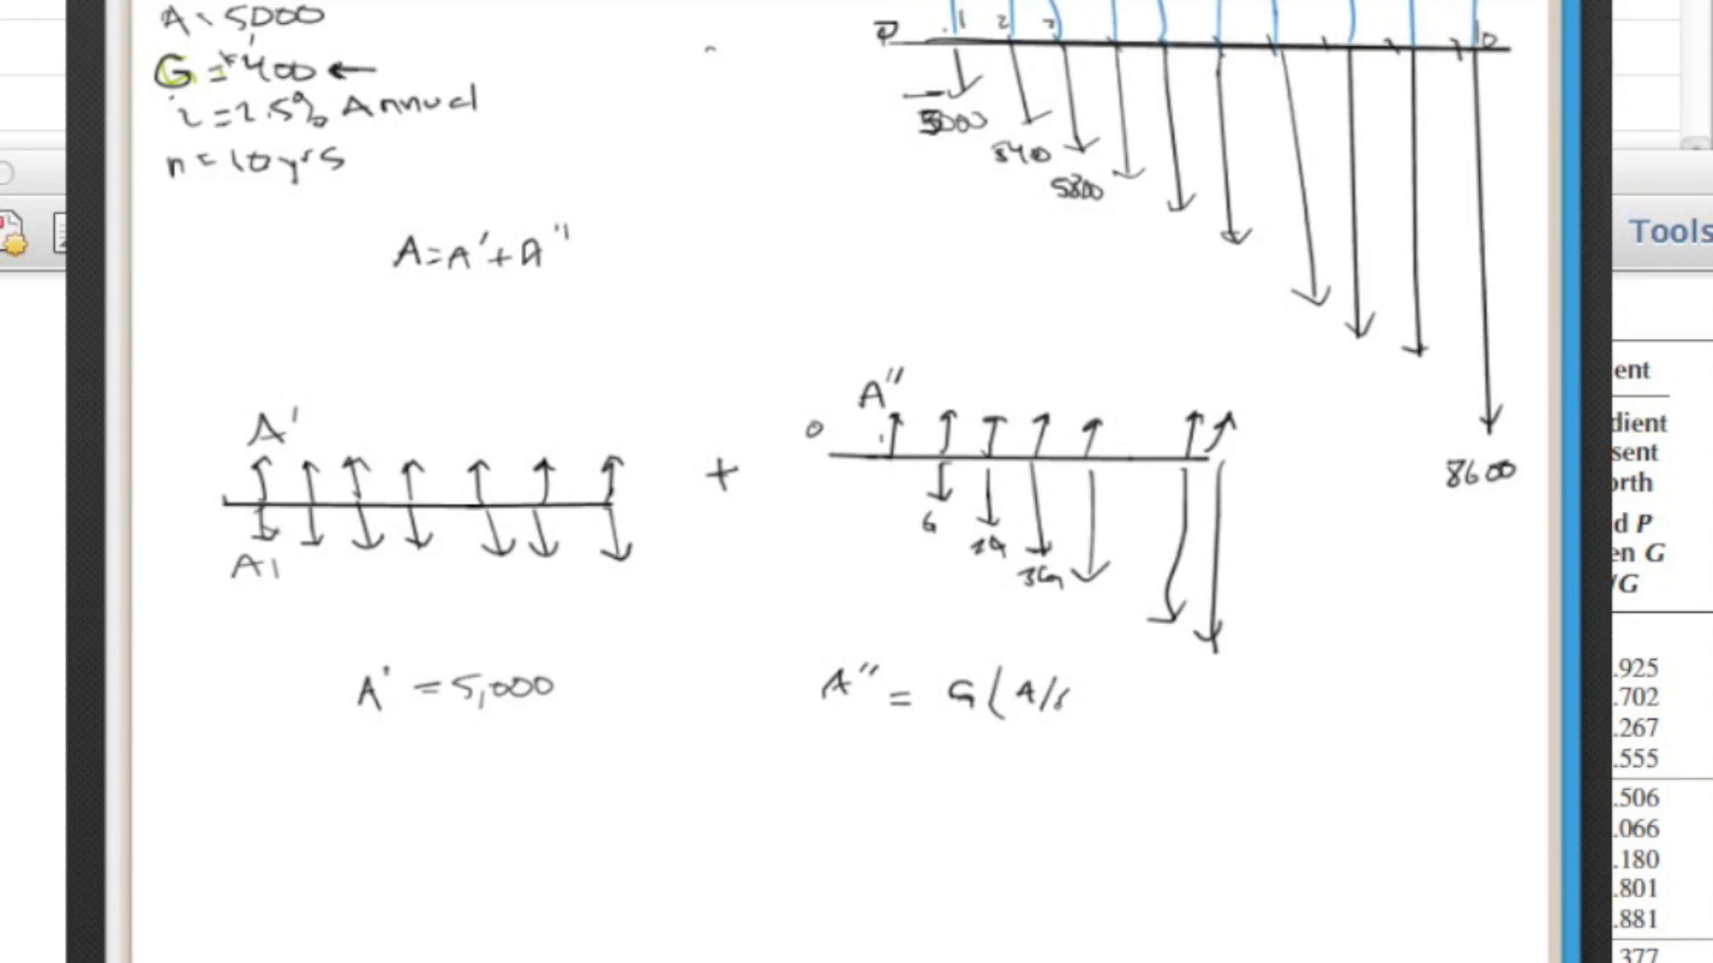
type(",Z.")
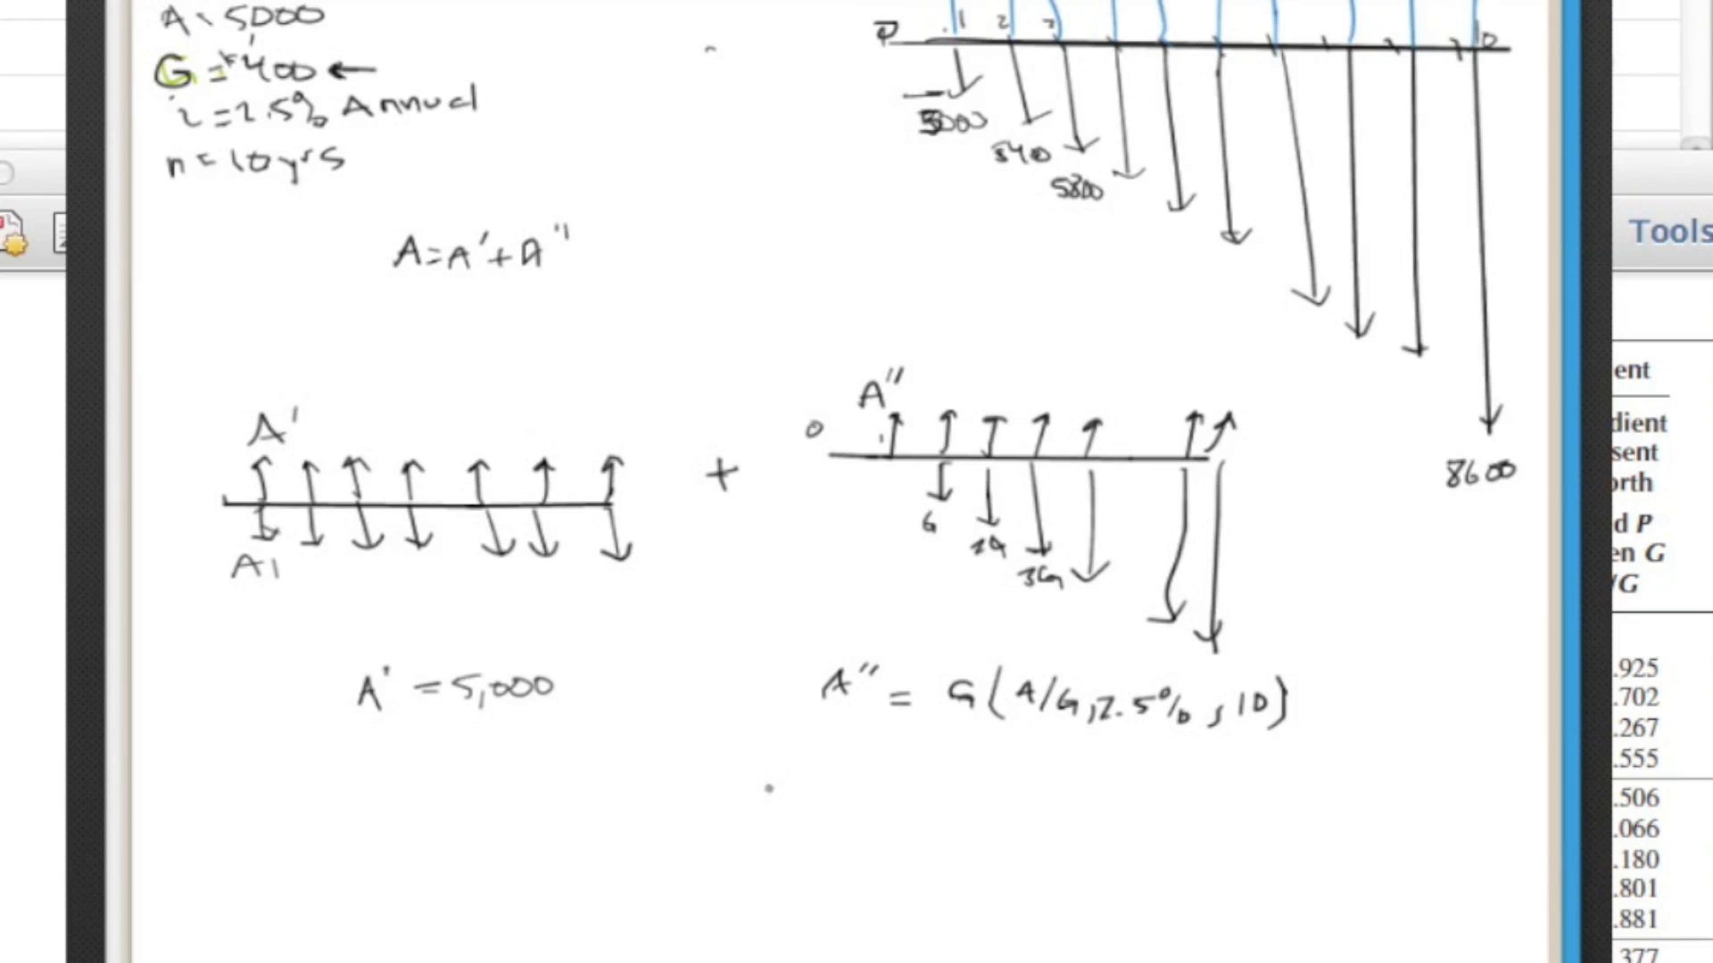
left_click(758, 795)
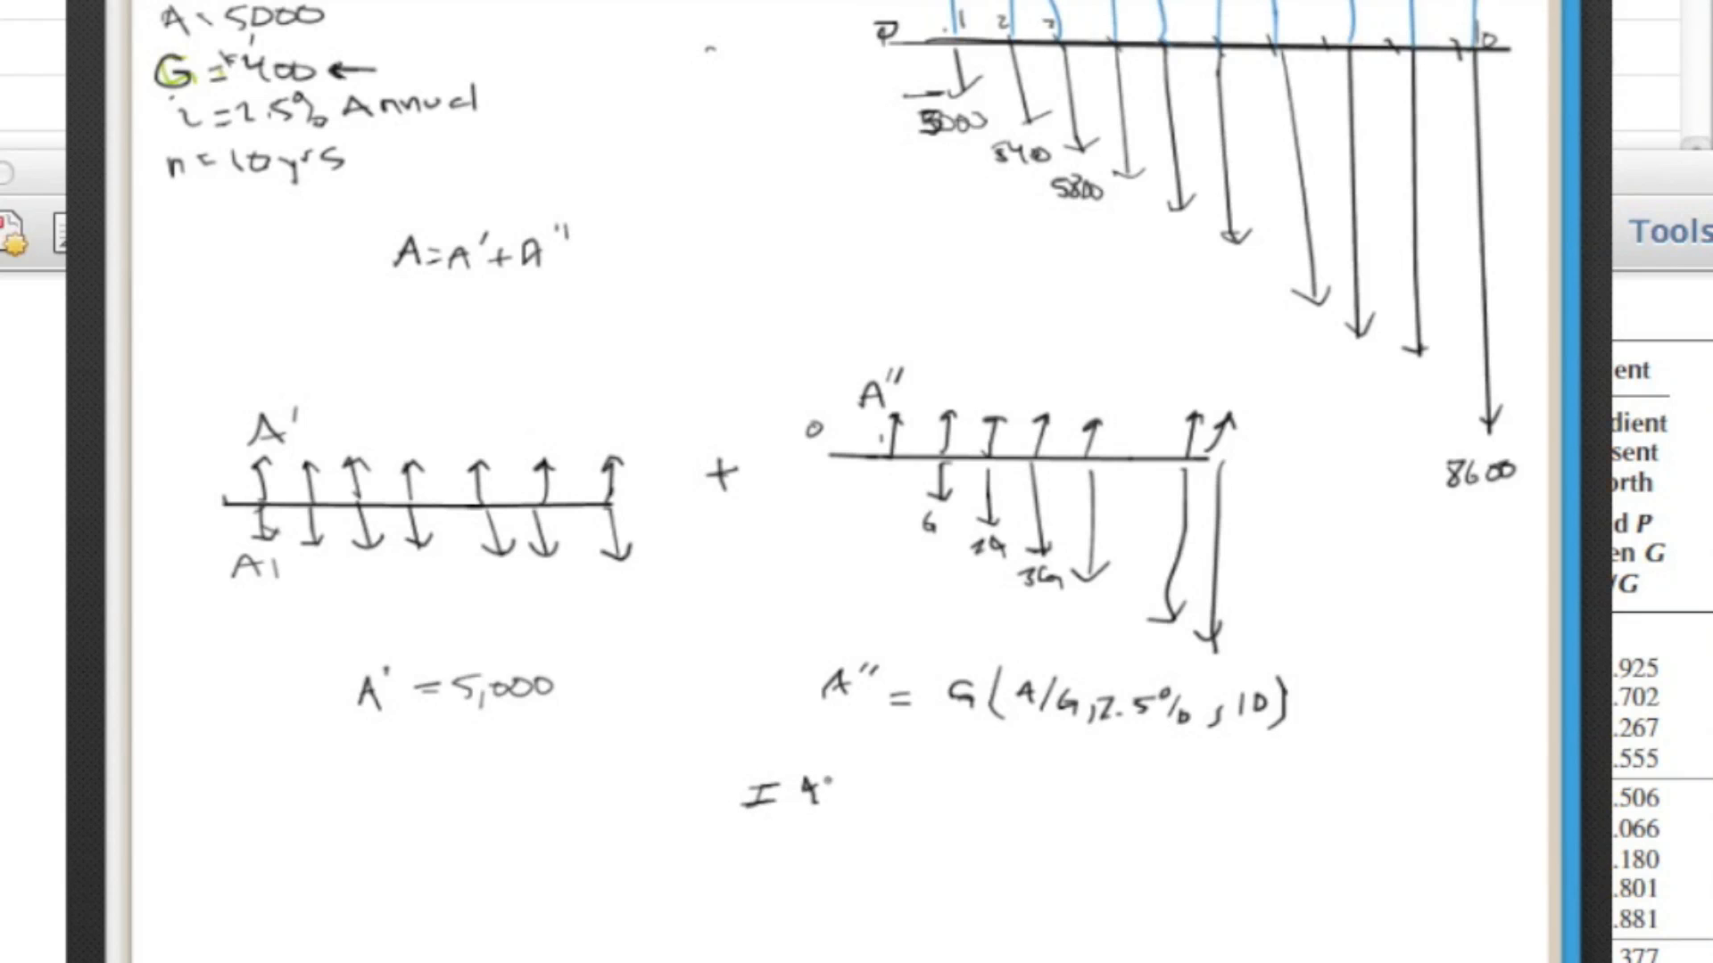
type("400 (")
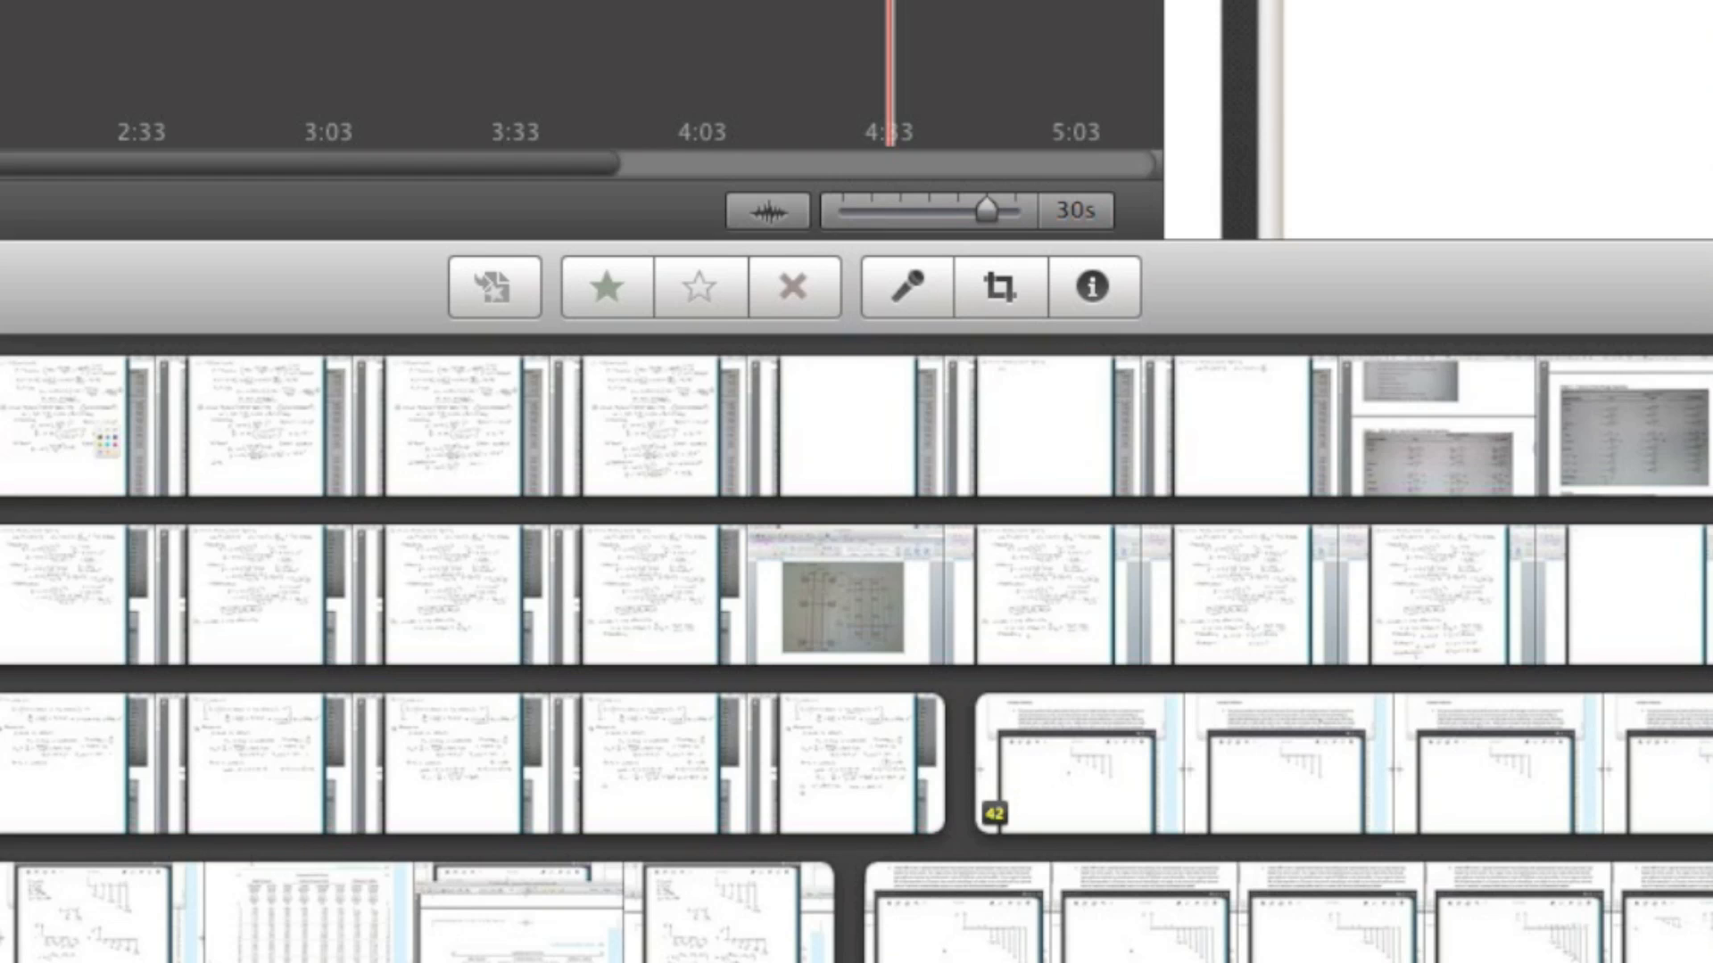
mouse_move(1323, 727)
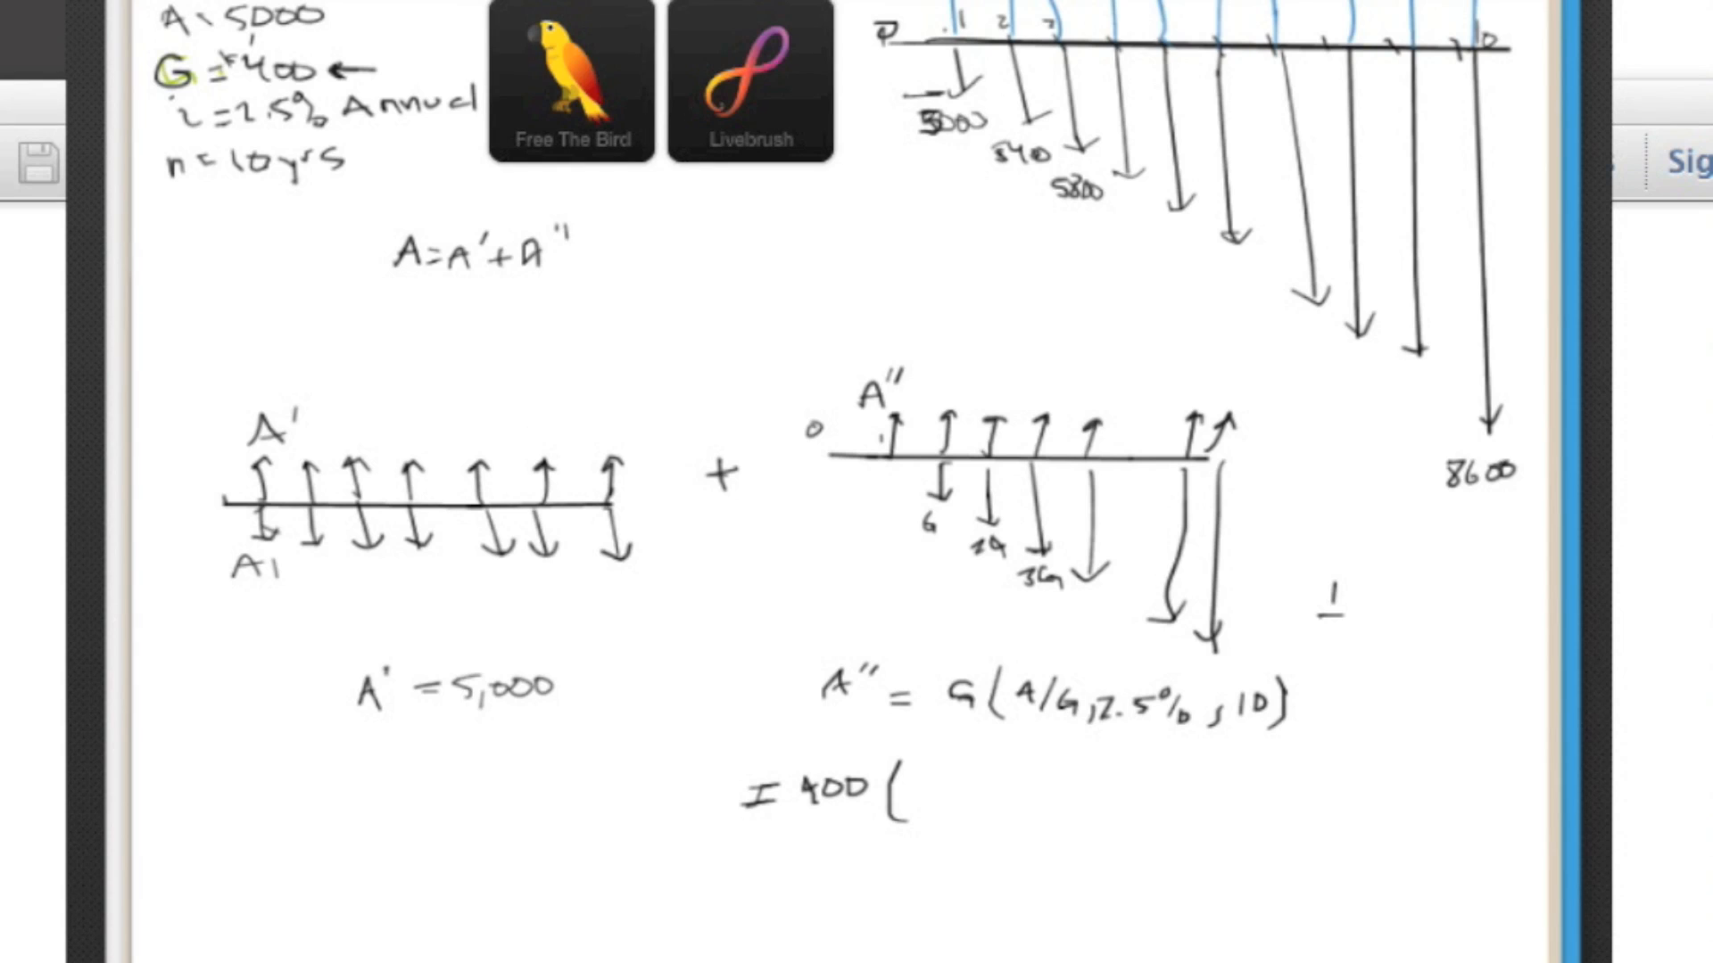
mouse_move(904, 805)
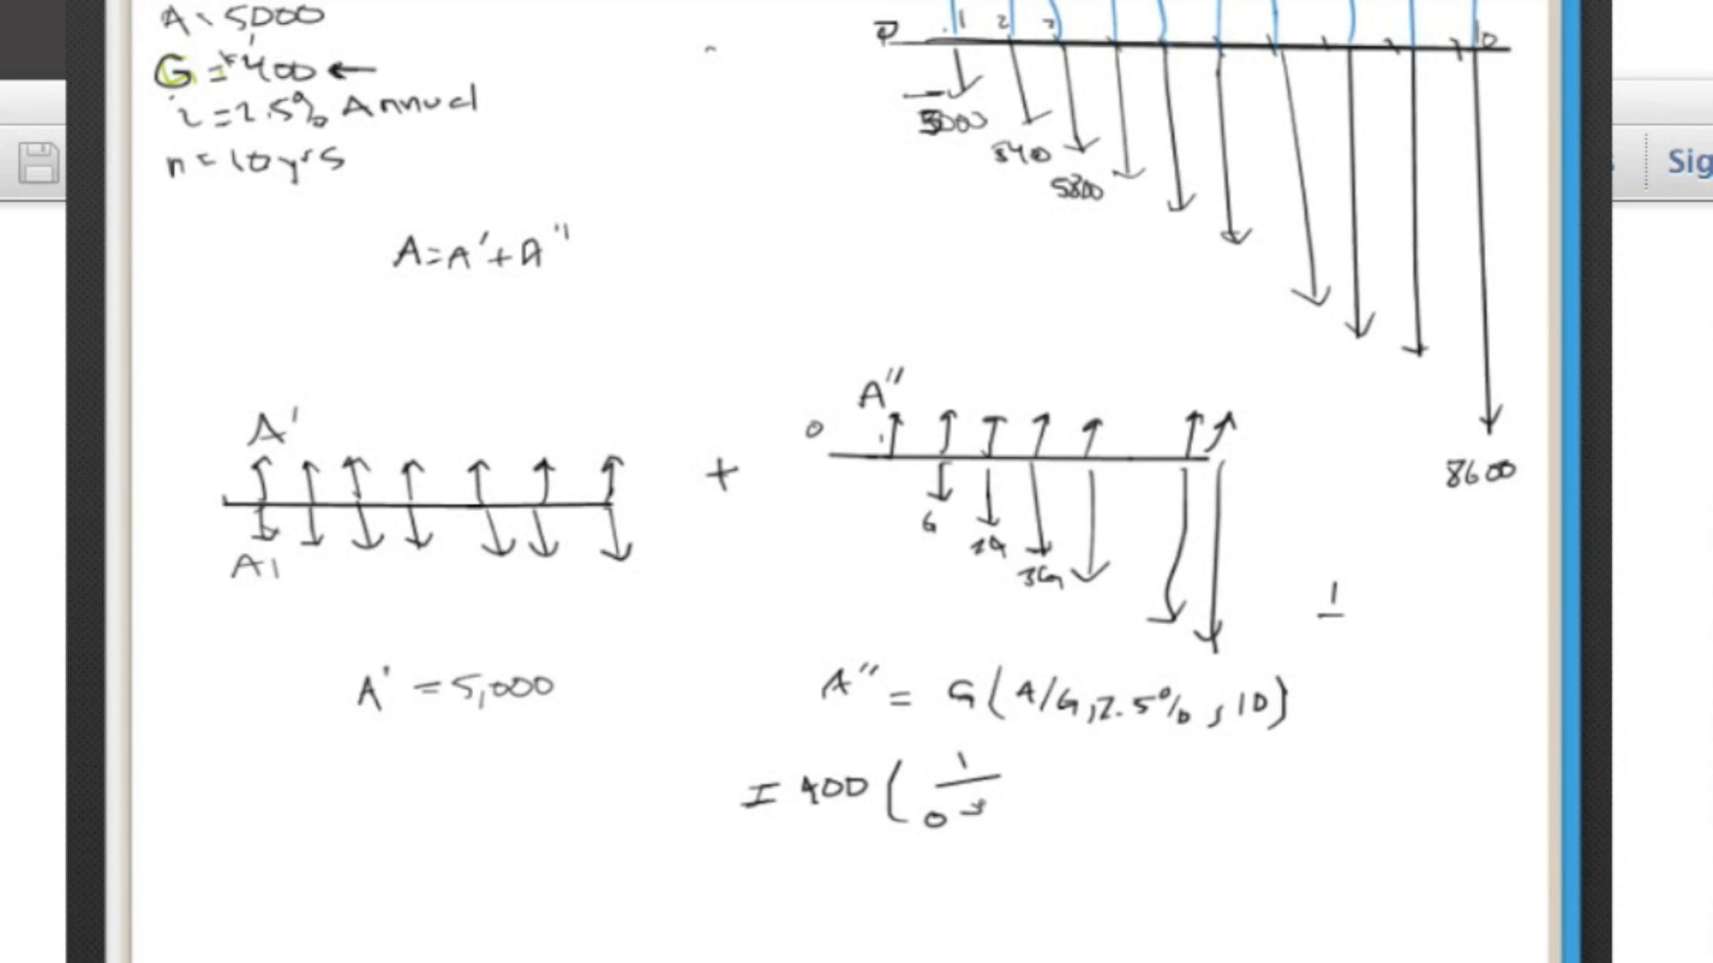
- Write '400 ( 1 / 0.025' beneath the A'' equation
type("025")
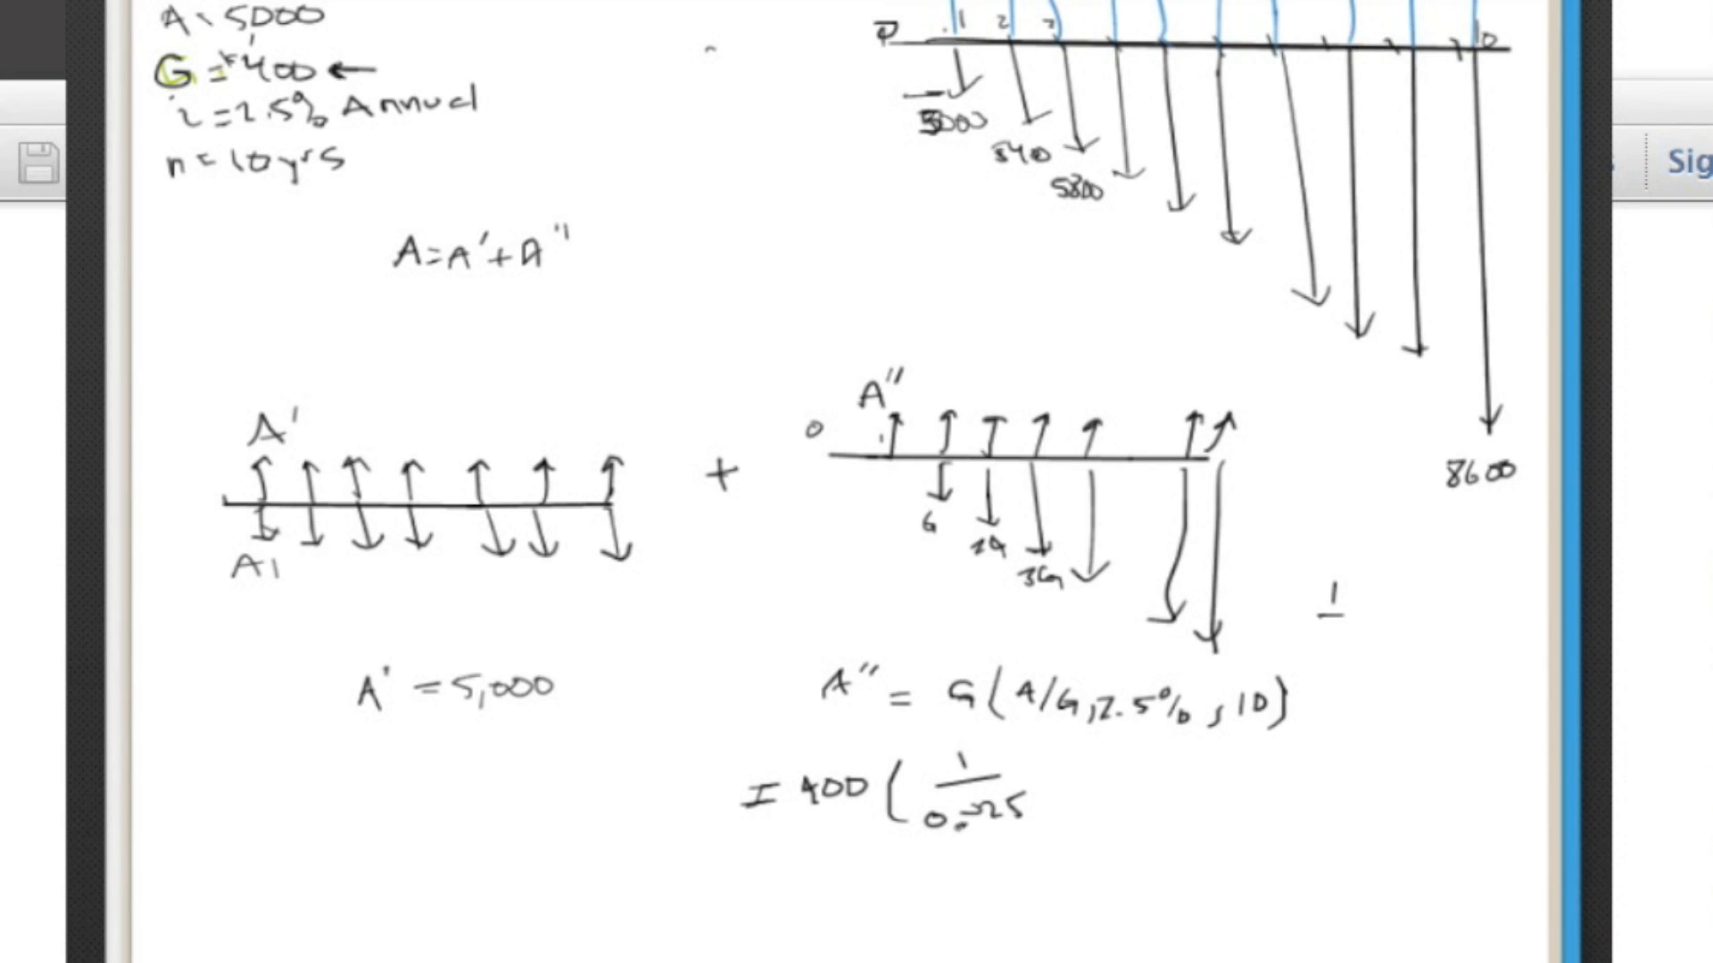